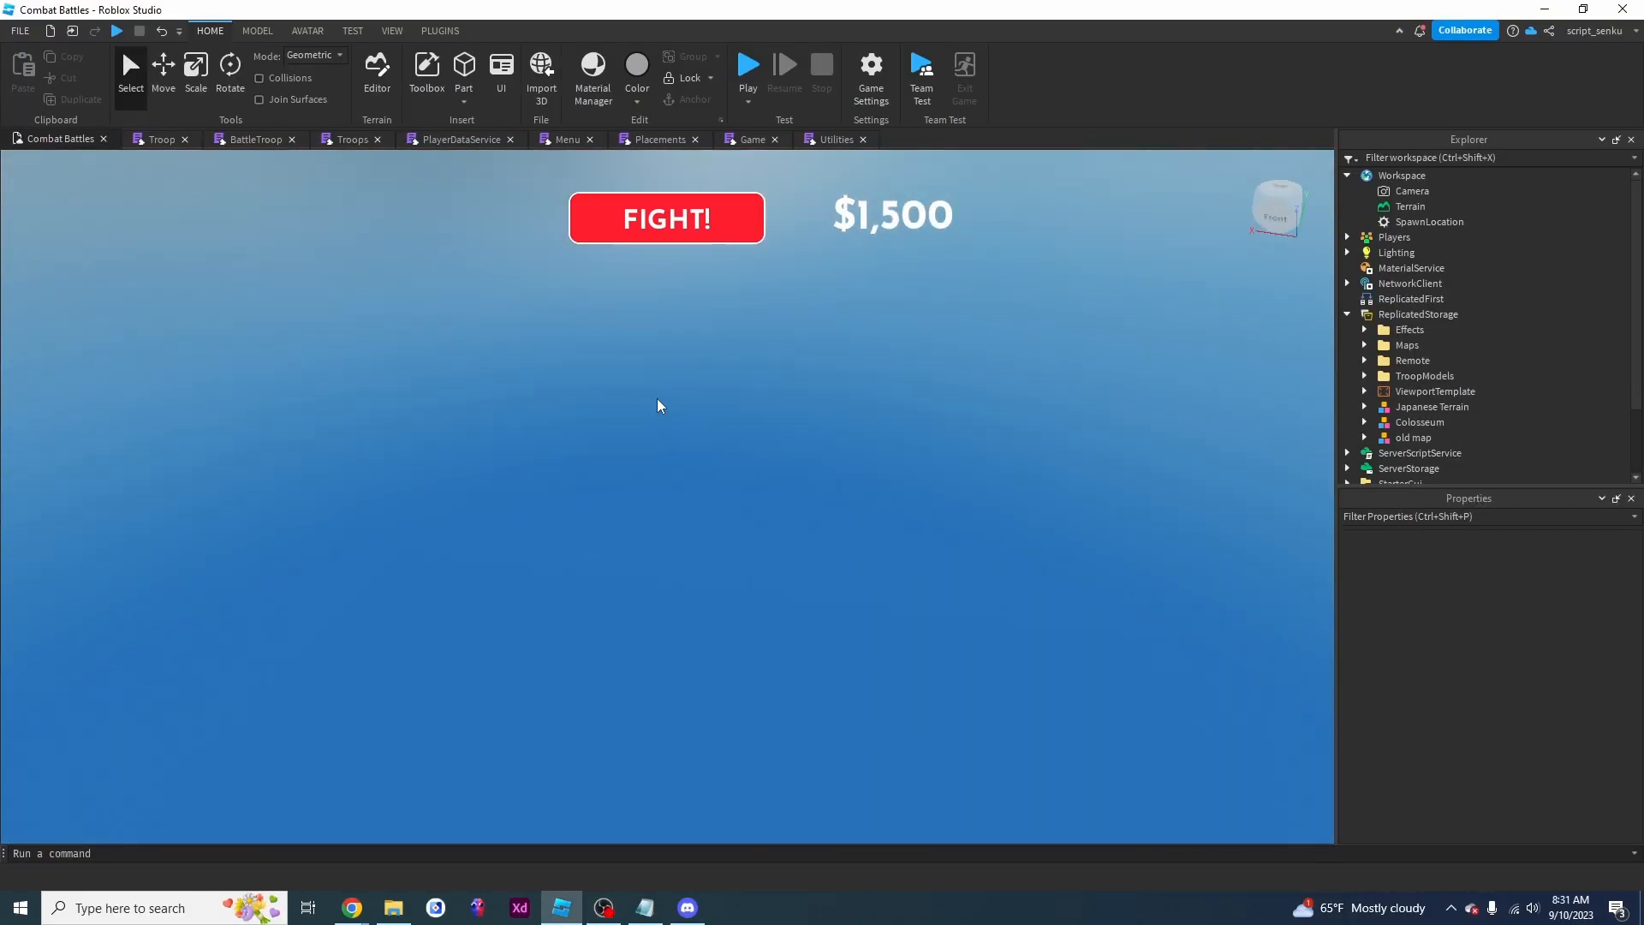
{"action": "mouse_move", "coordinate": [381, 243]}
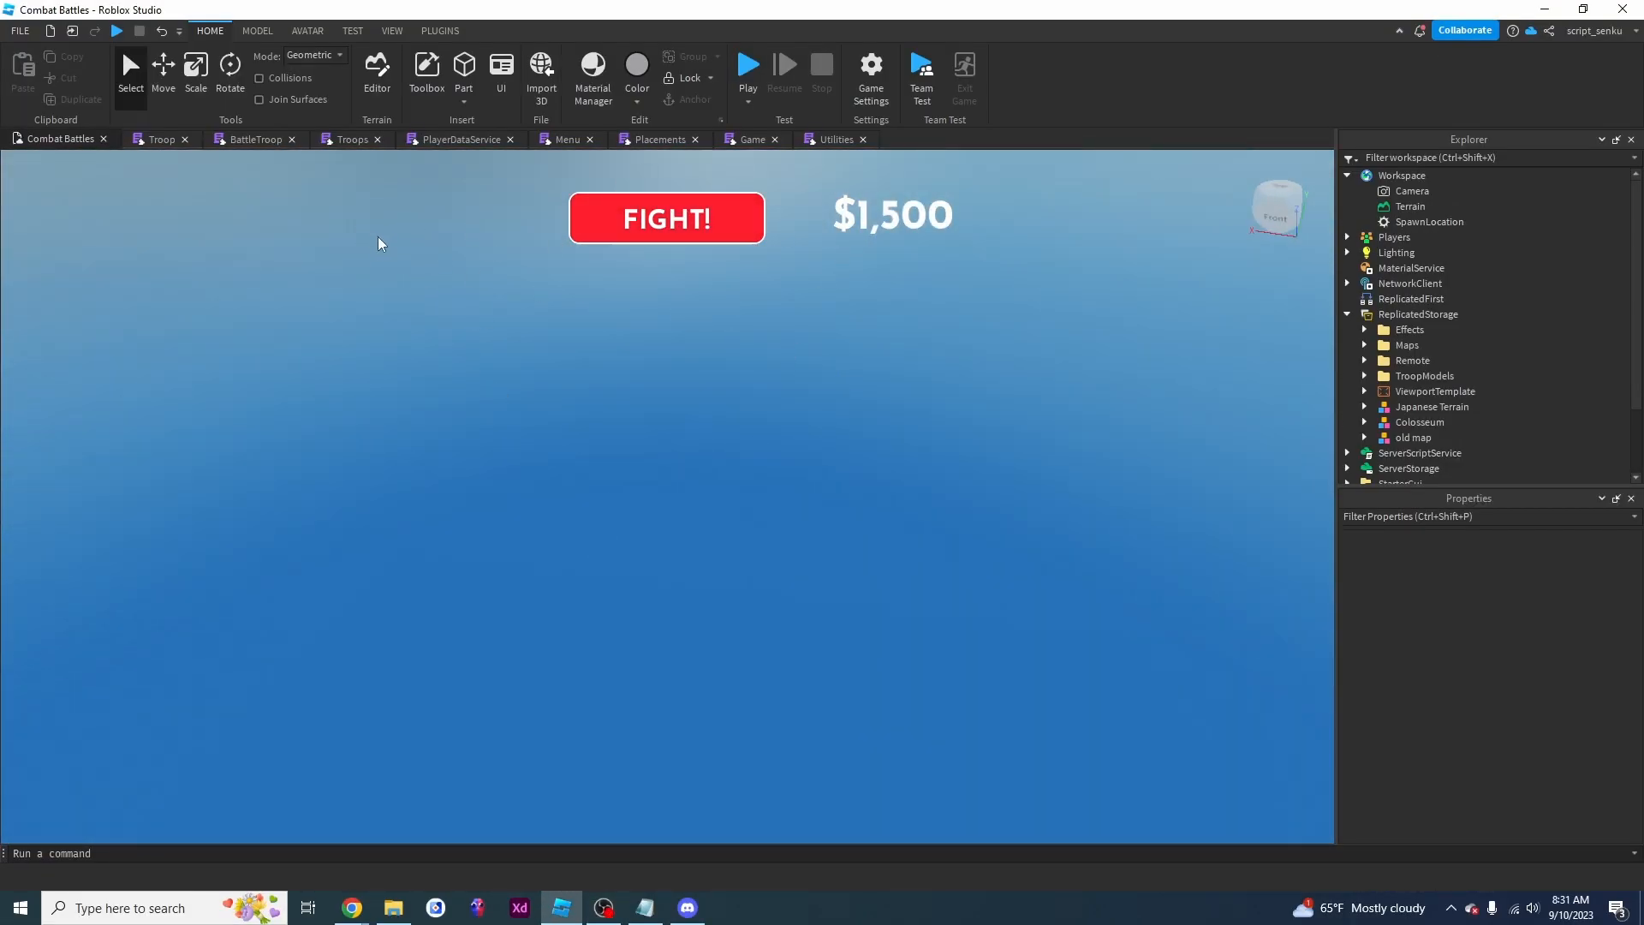
{"action": "mouse_move", "coordinate": [377, 231]}
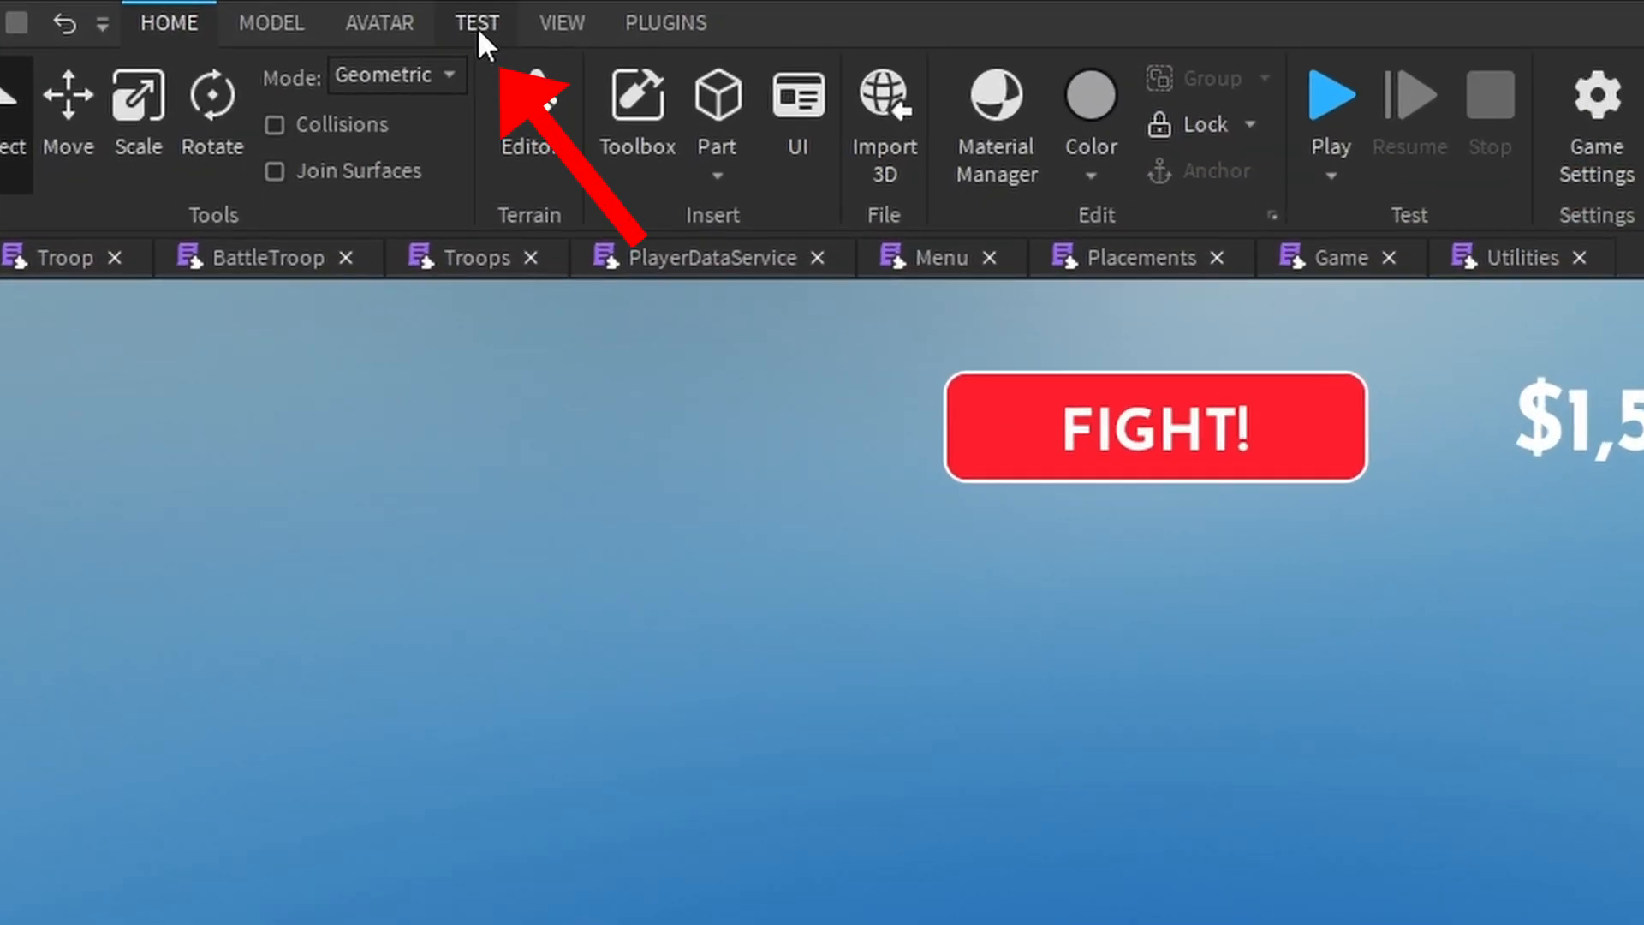
Turn on the Device Emulator from the TEST tools to show Combat Battles on a phone
{"action": "left_click", "coordinate": [476, 24]}
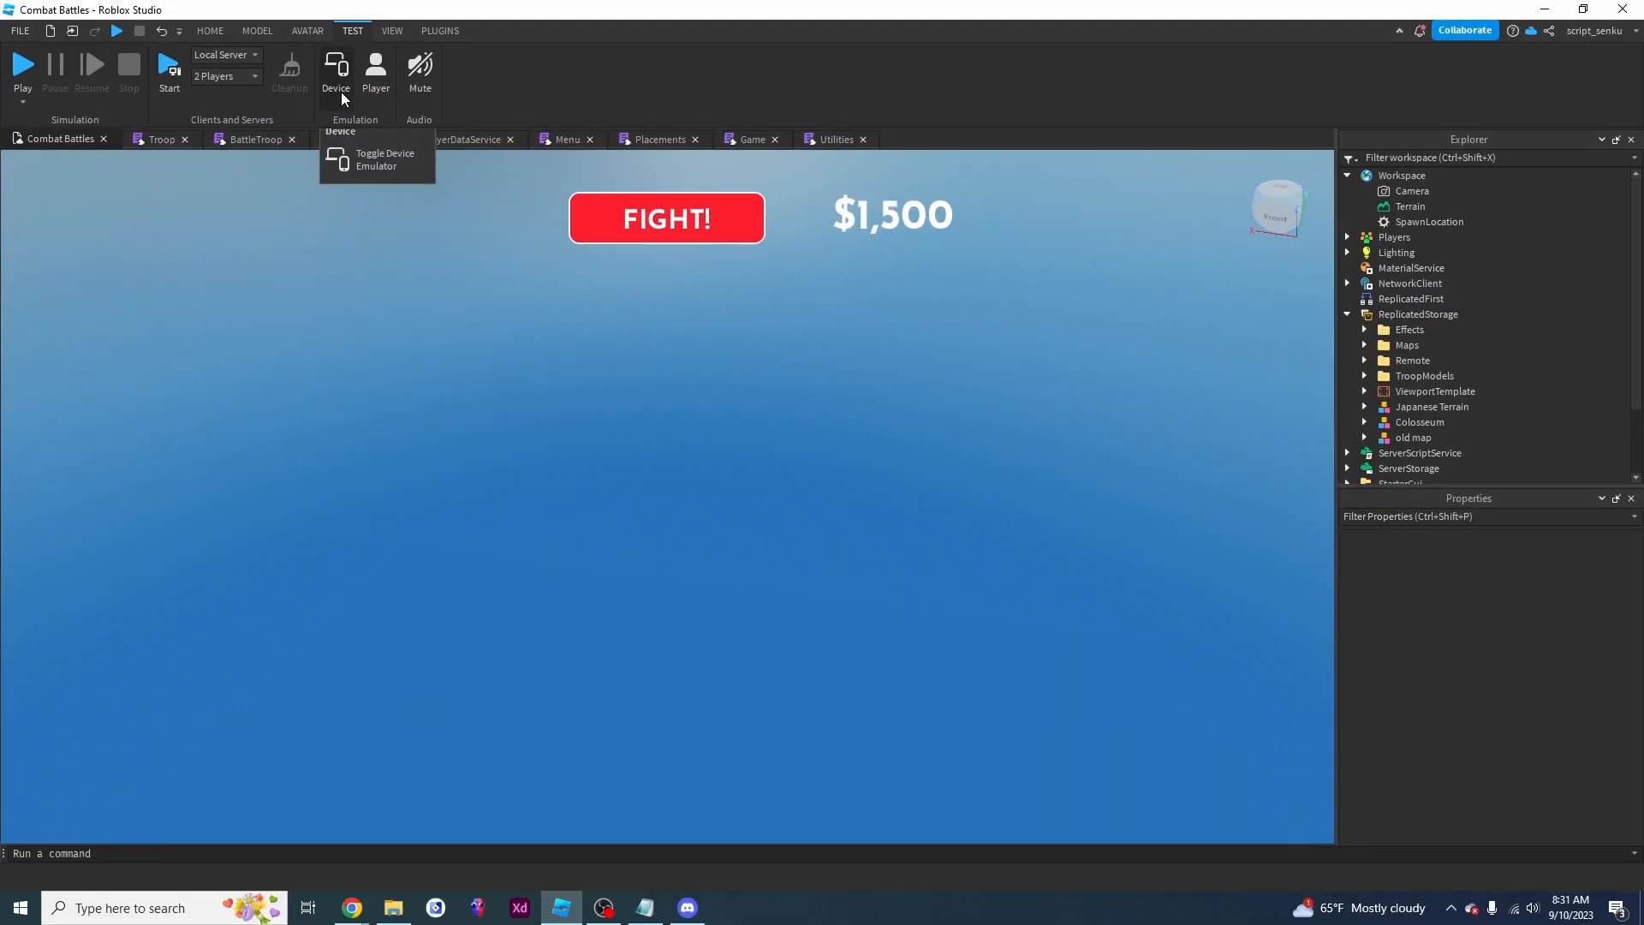
{"action": "left_click", "coordinate": [377, 160]}
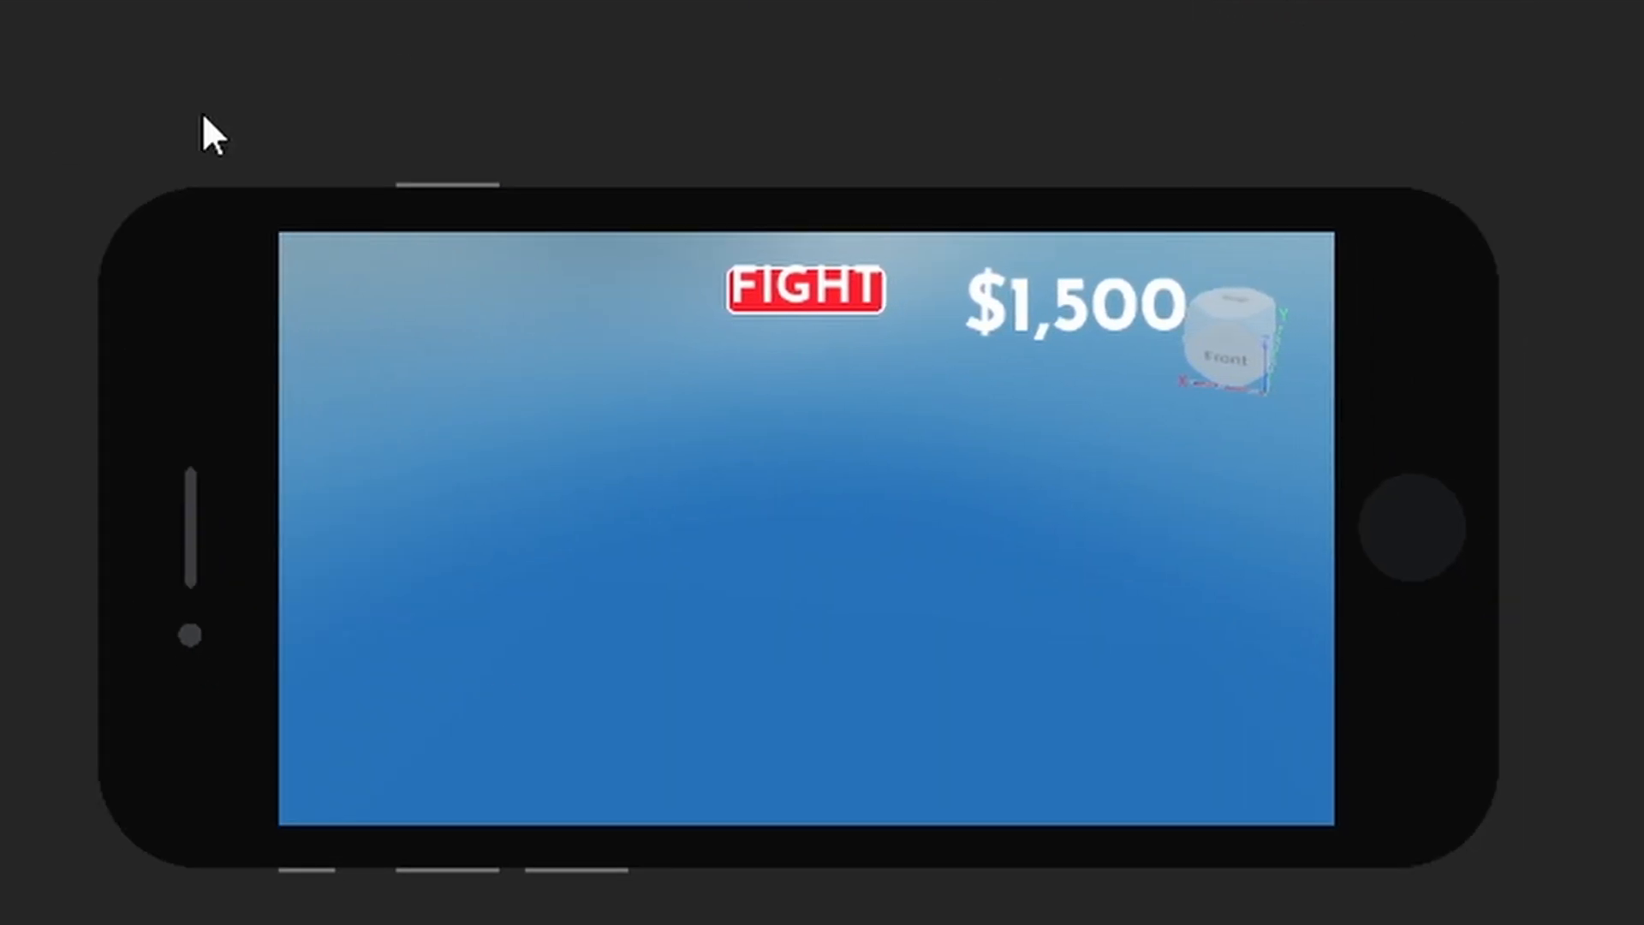
{"action": "mouse_move", "coordinate": [990, 260]}
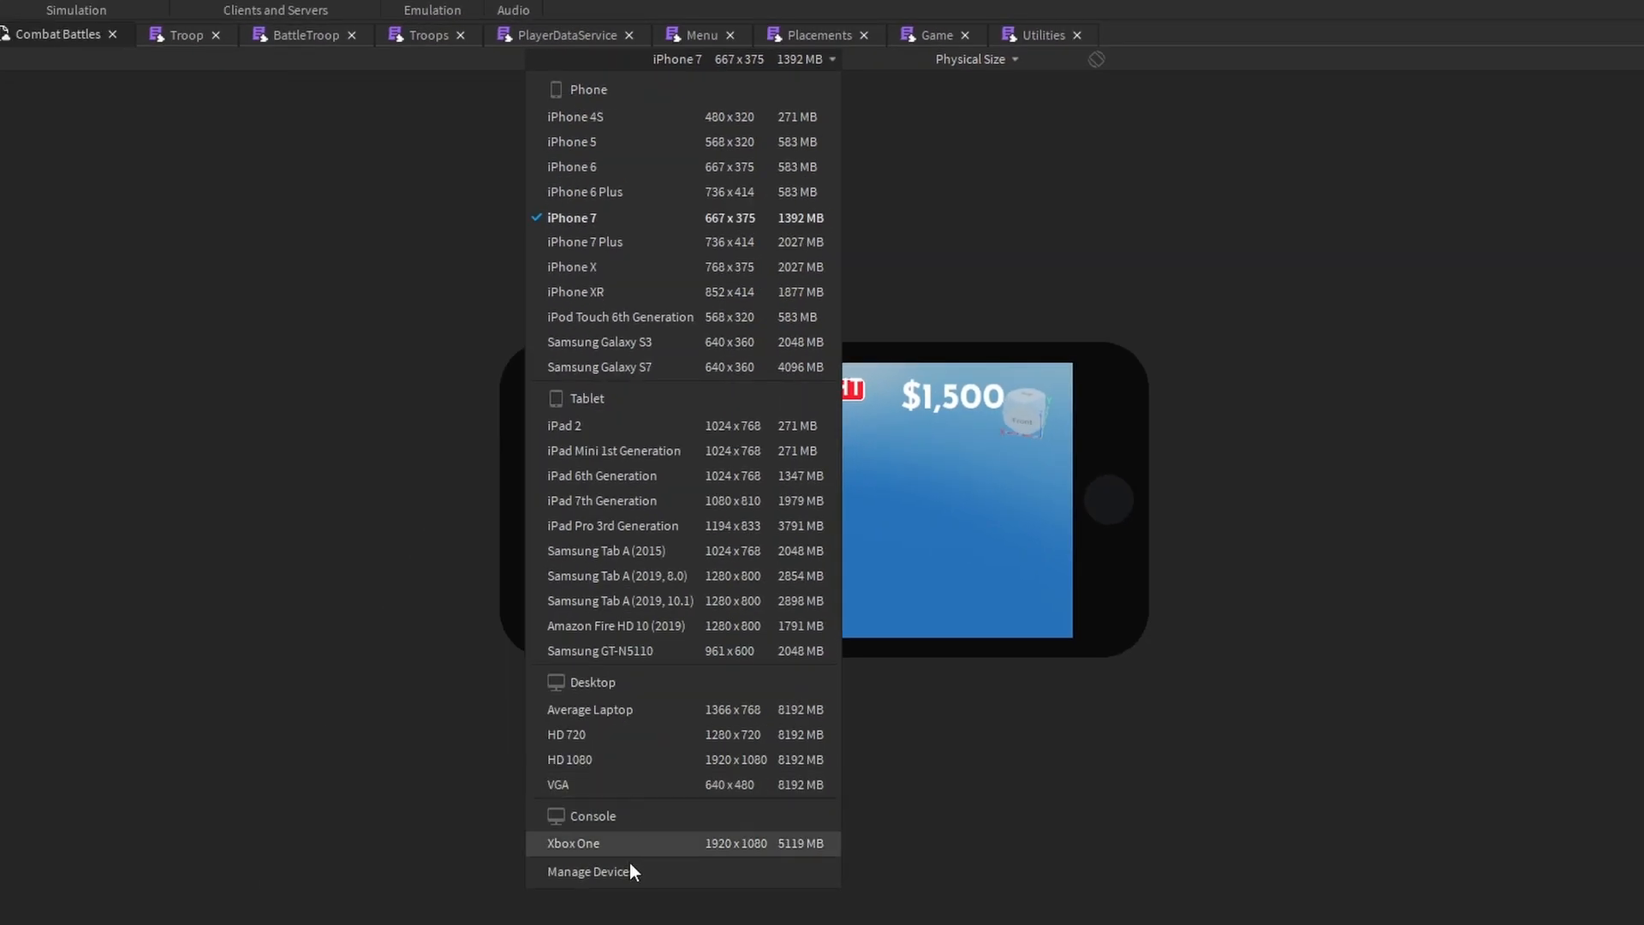
{"action": "mouse_move", "coordinate": [664, 146]}
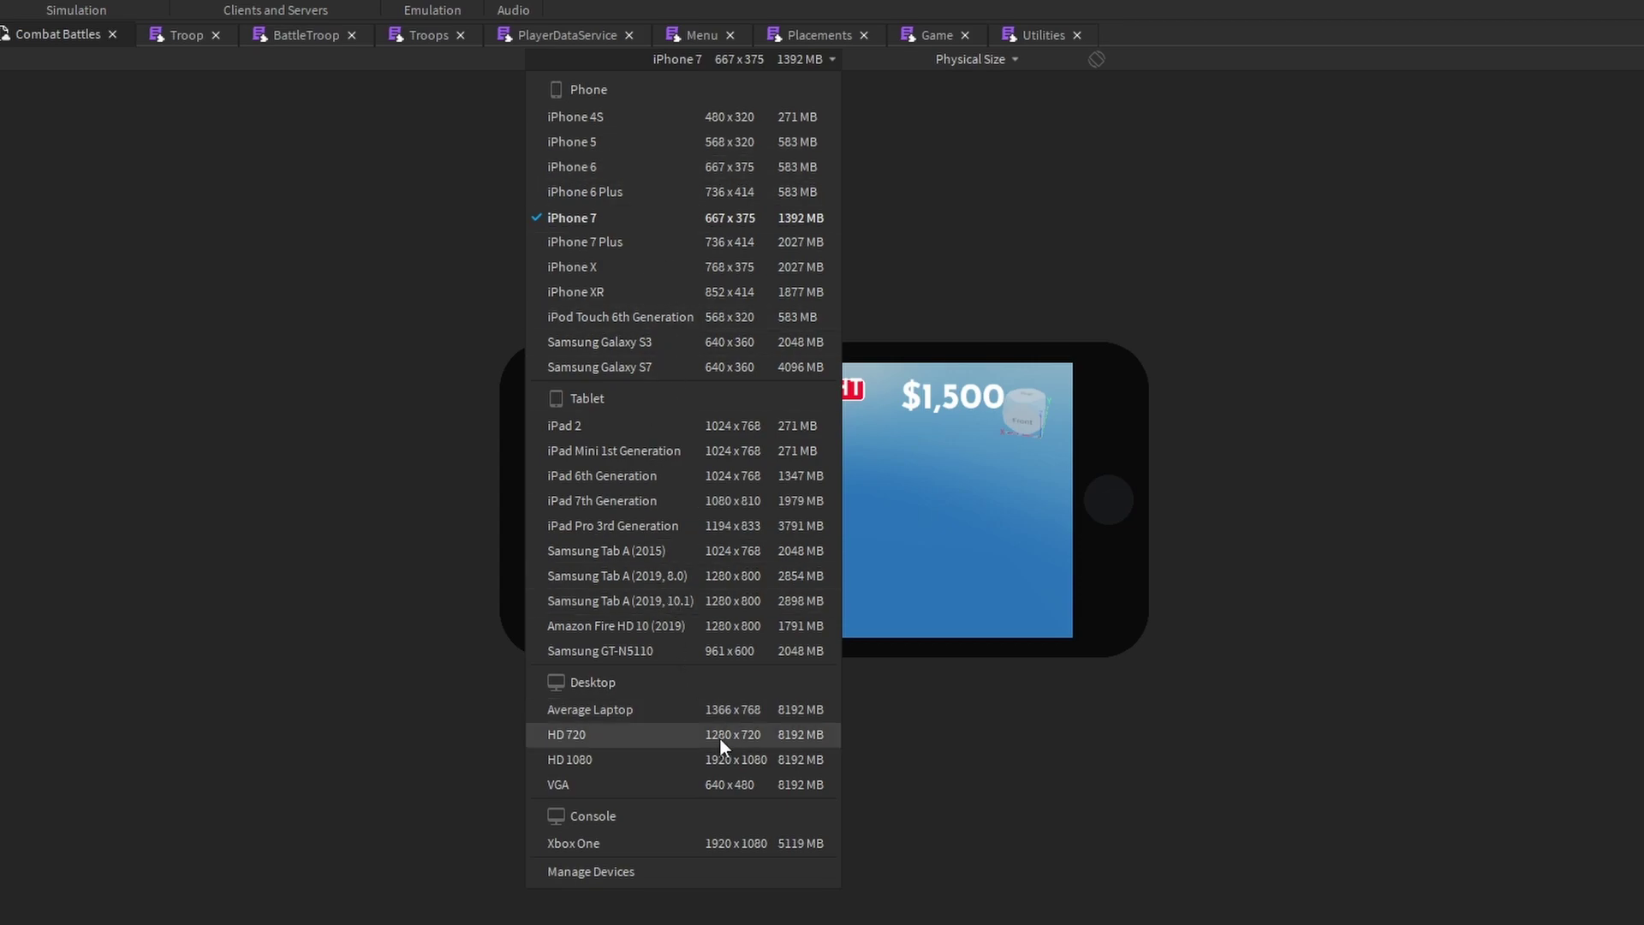
{"action": "mouse_move", "coordinate": [639, 848]}
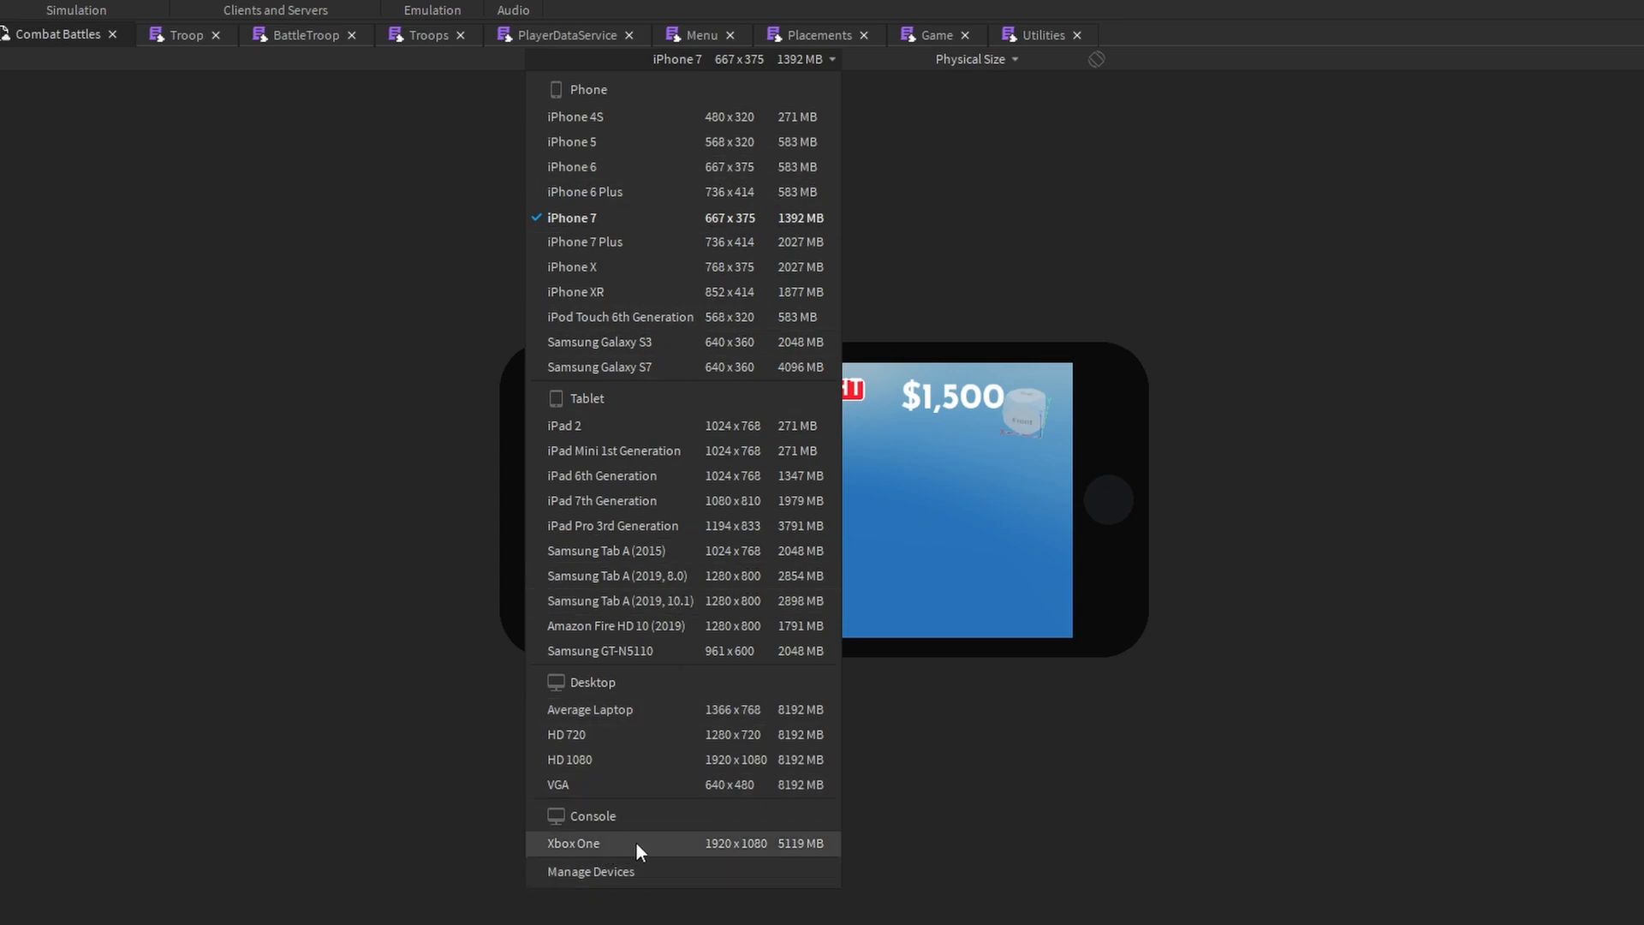
{"action": "mouse_move", "coordinate": [627, 844]}
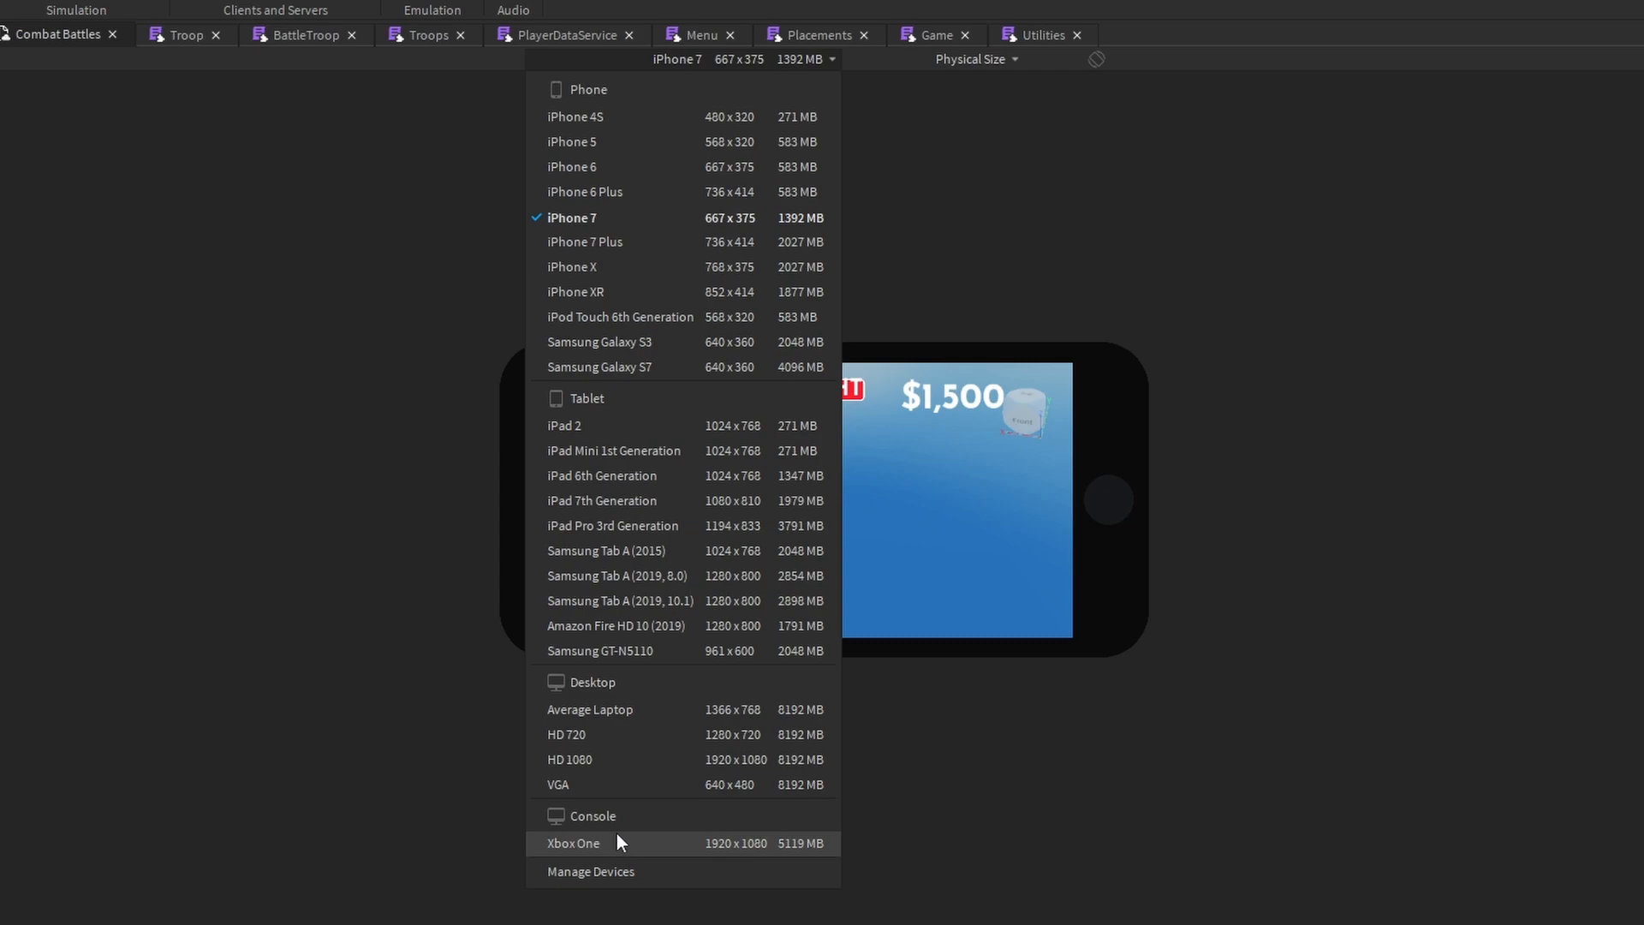
{"action": "mouse_move", "coordinate": [644, 853]}
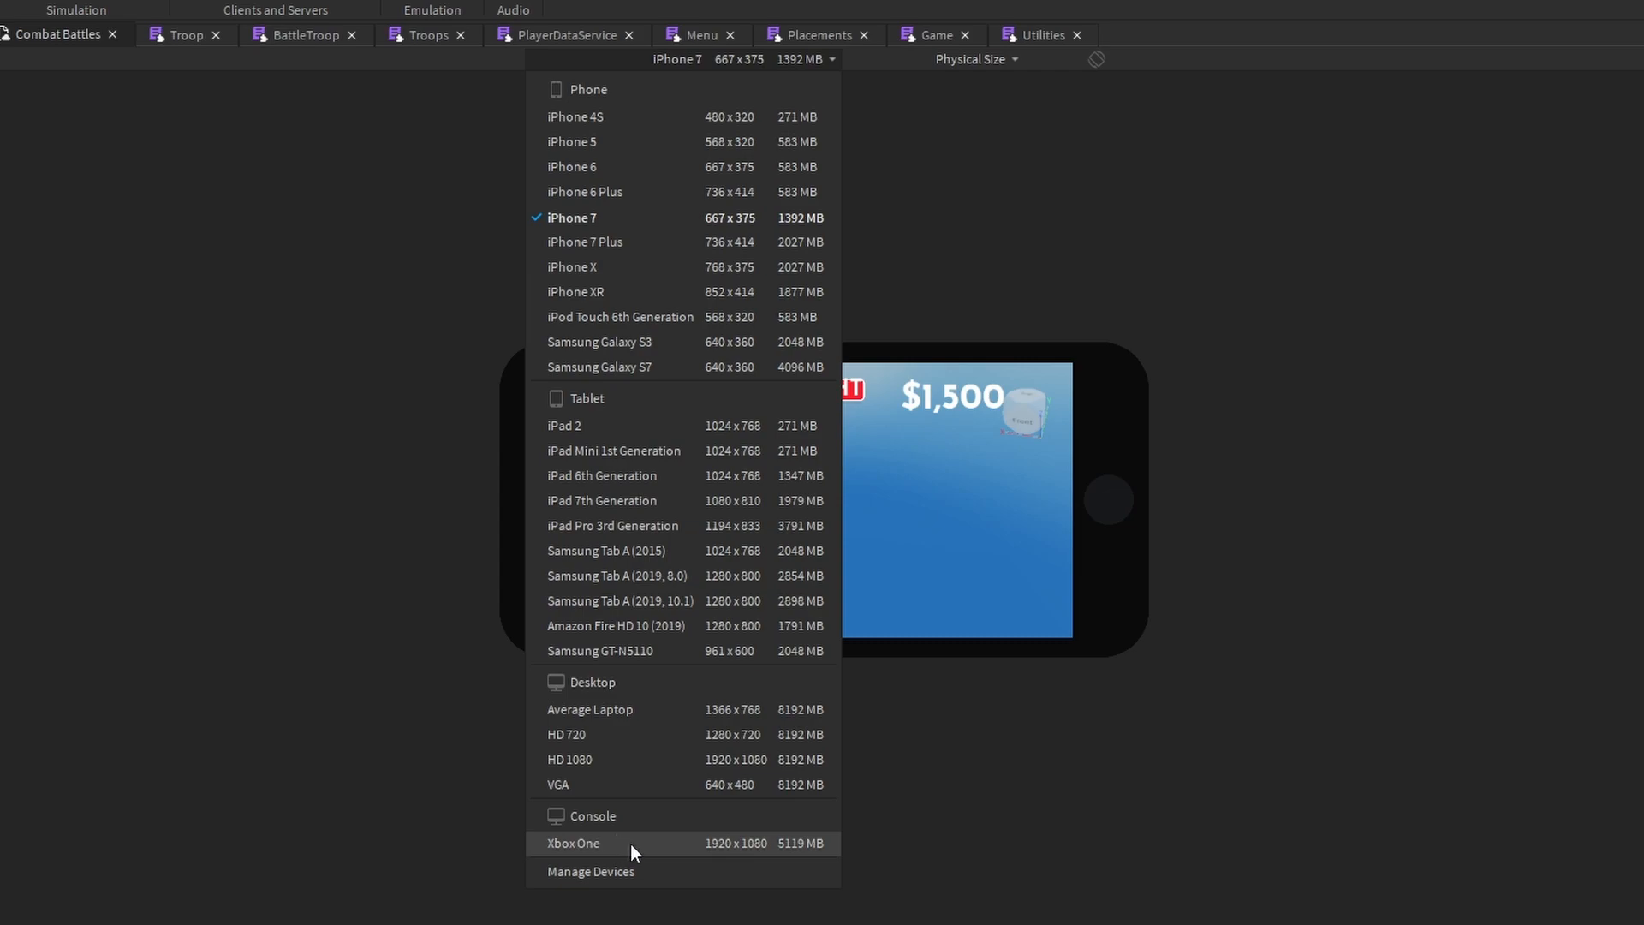
{"action": "mouse_move", "coordinate": [660, 94]}
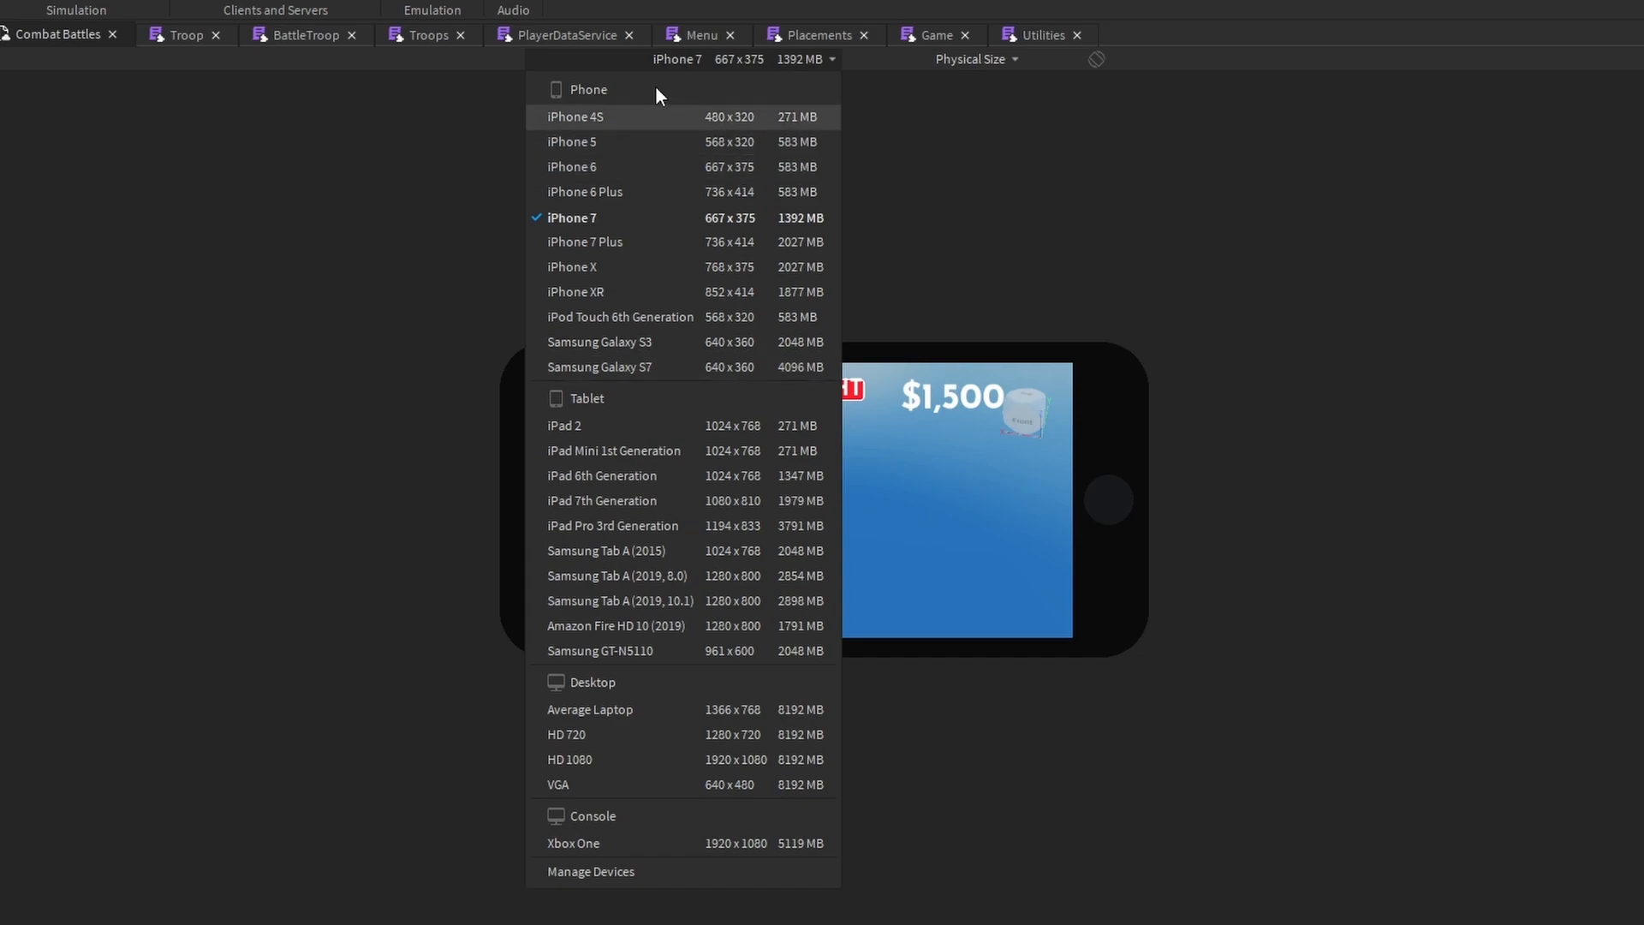
{"action": "mouse_move", "coordinate": [628, 785]}
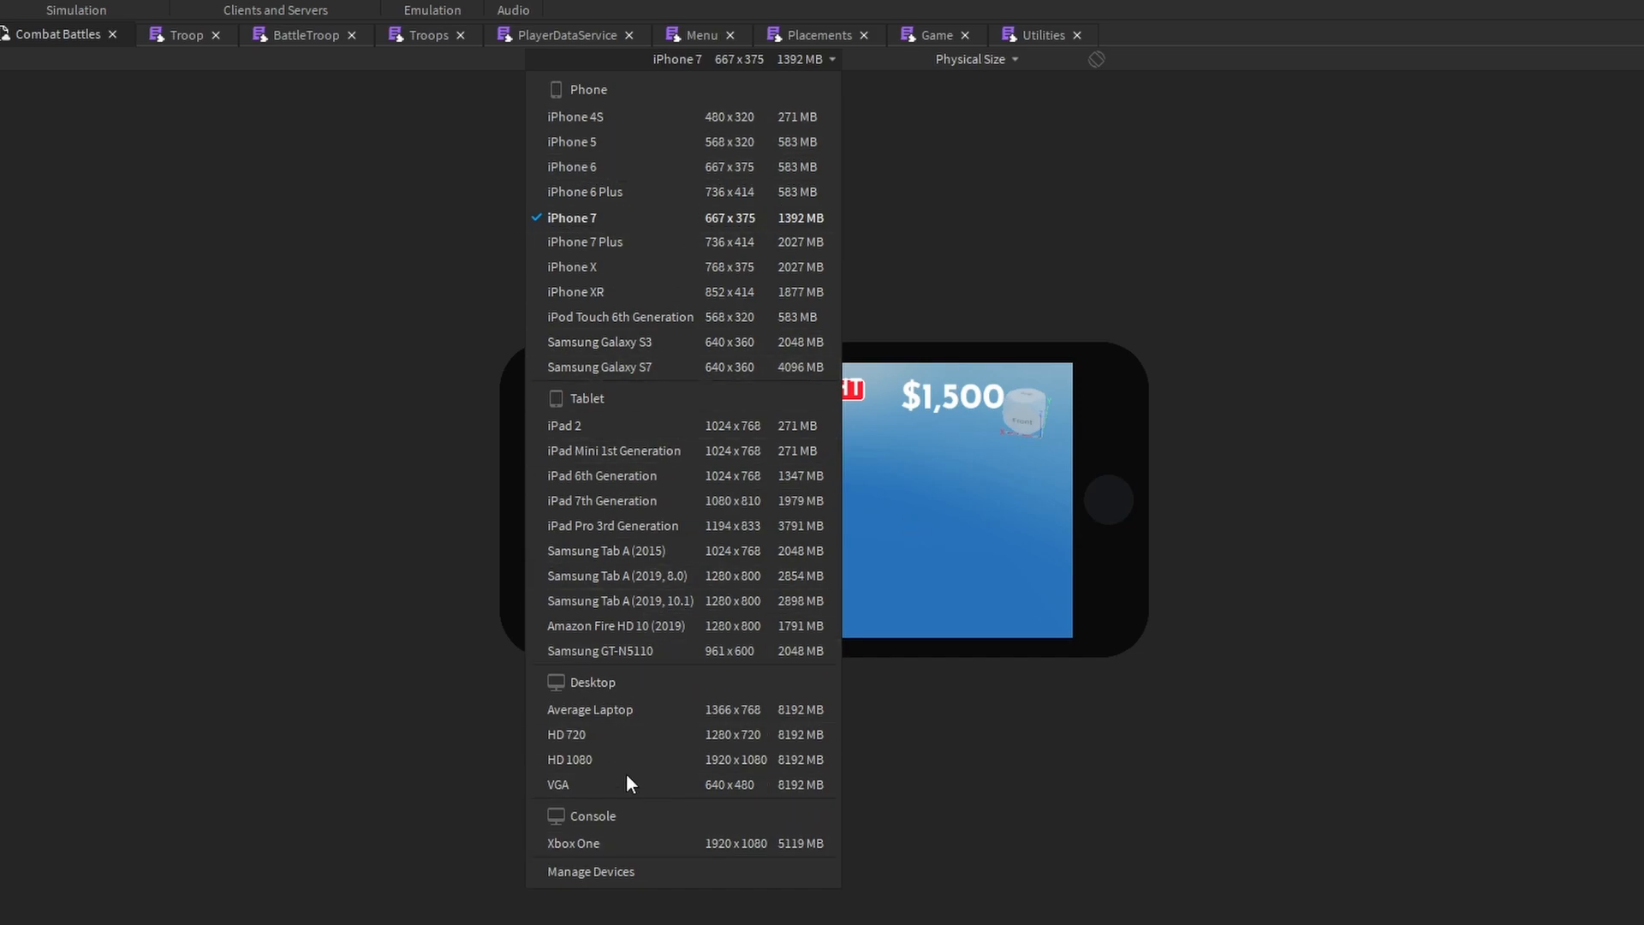
{"action": "mouse_move", "coordinate": [747, 477]}
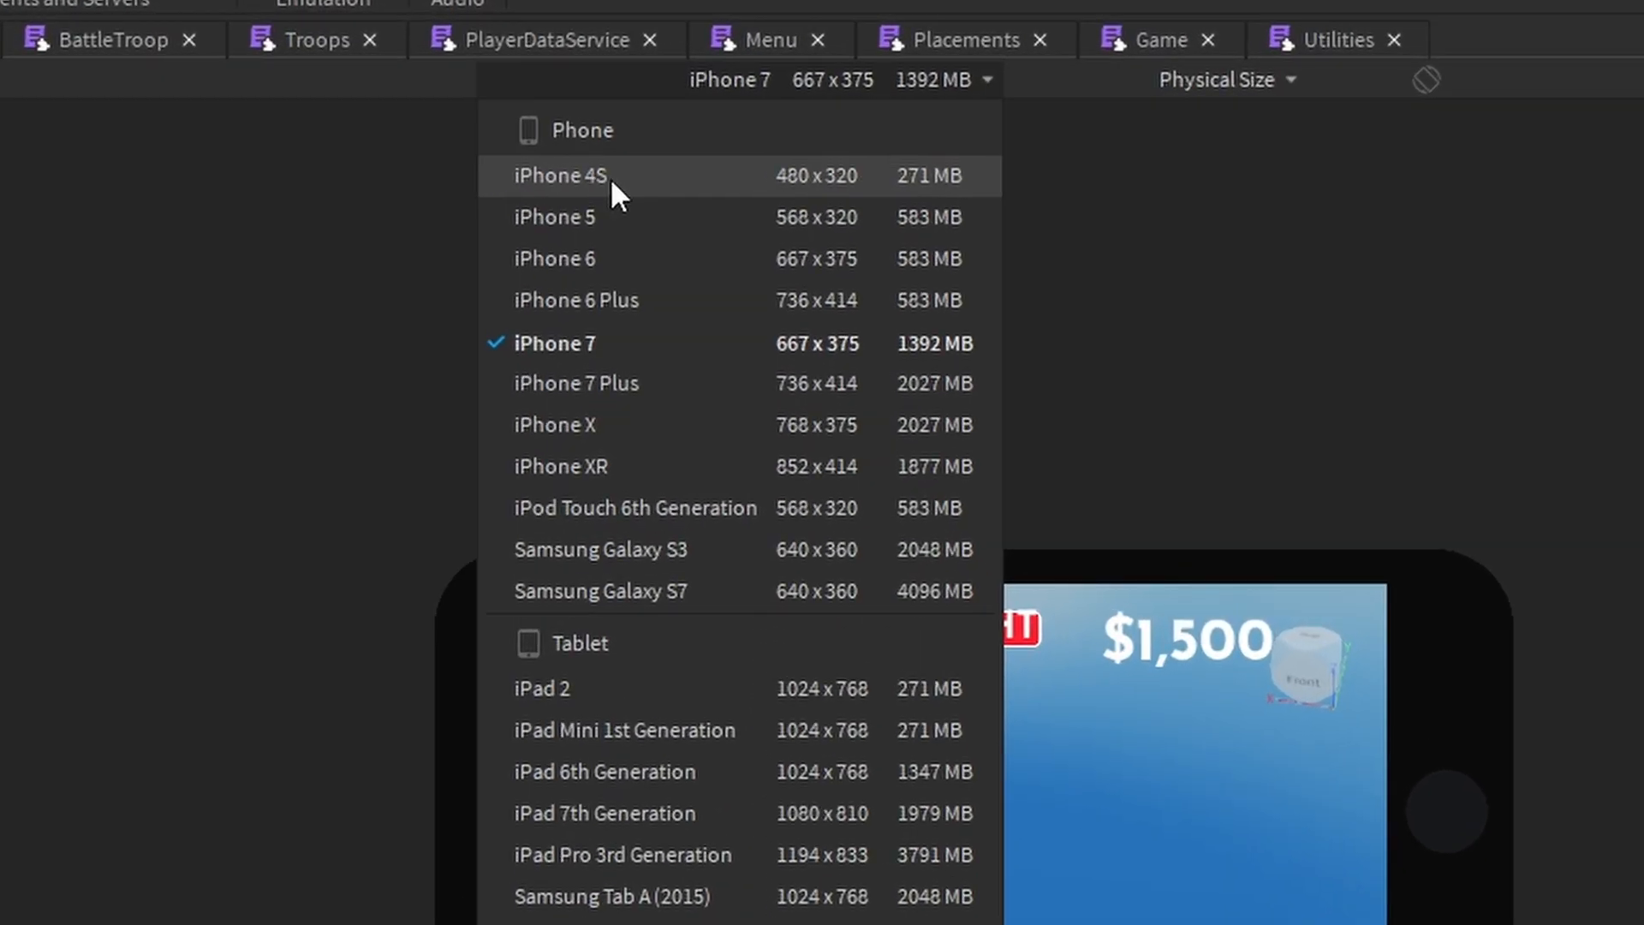
Emulate iPhone 4S, a notched iPhone, iPad Mini, then Samsung GT-N5110 at 961×600
{"action": "left_click", "coordinate": [562, 175]}
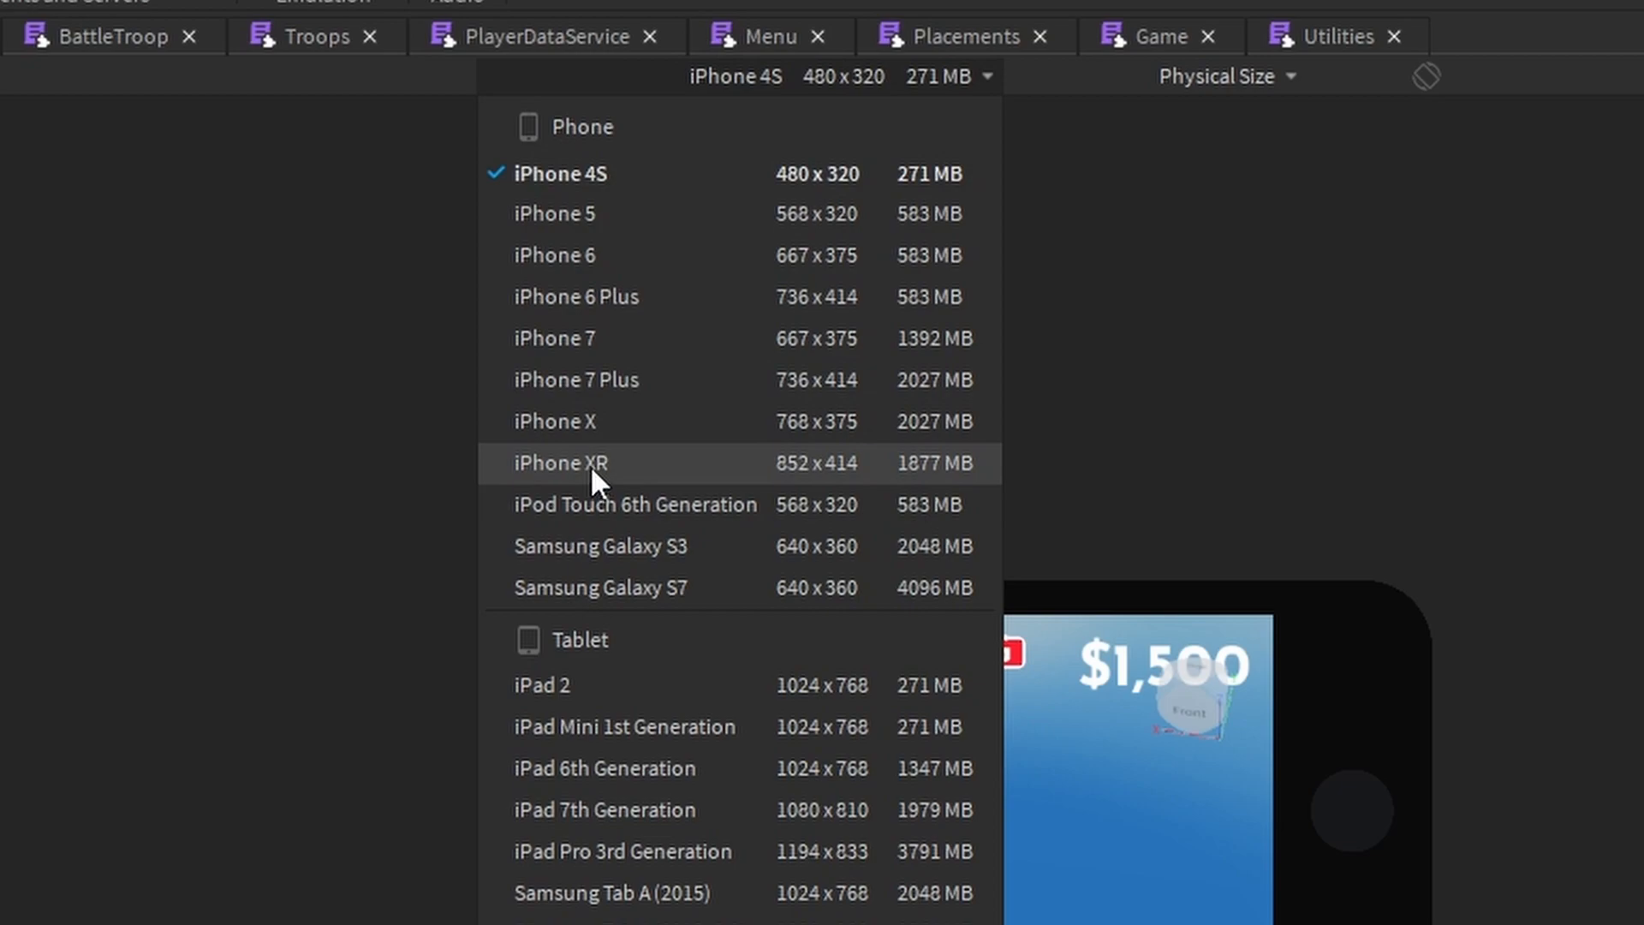
{"action": "left_click", "coordinate": [562, 463]}
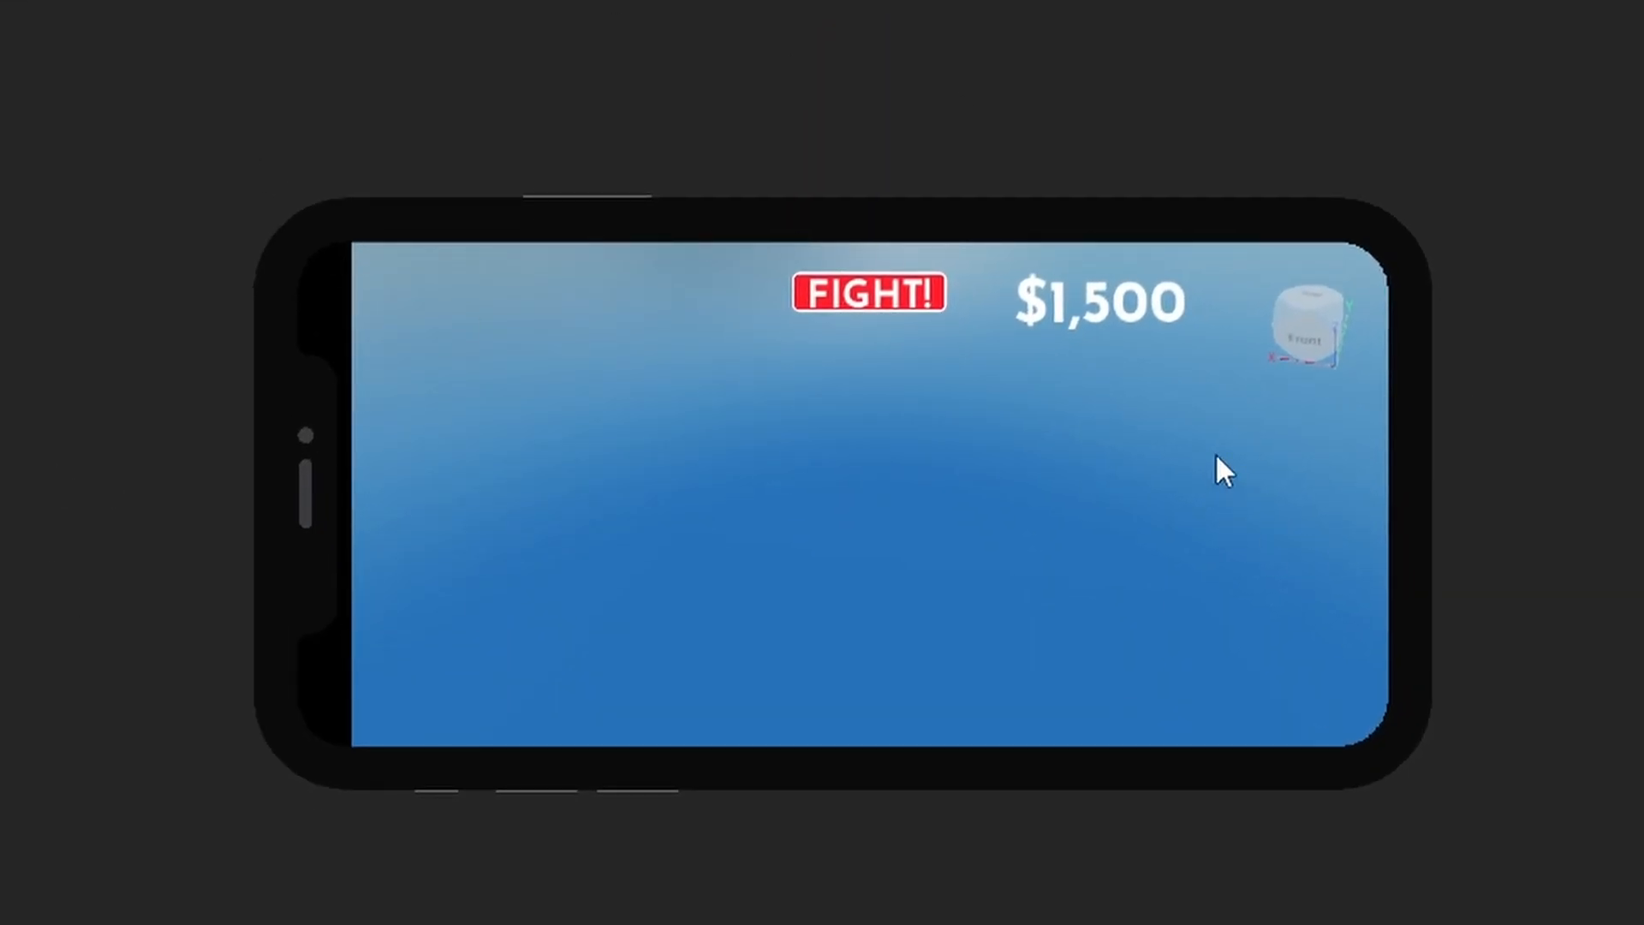
{"action": "mouse_move", "coordinate": [808, 636]}
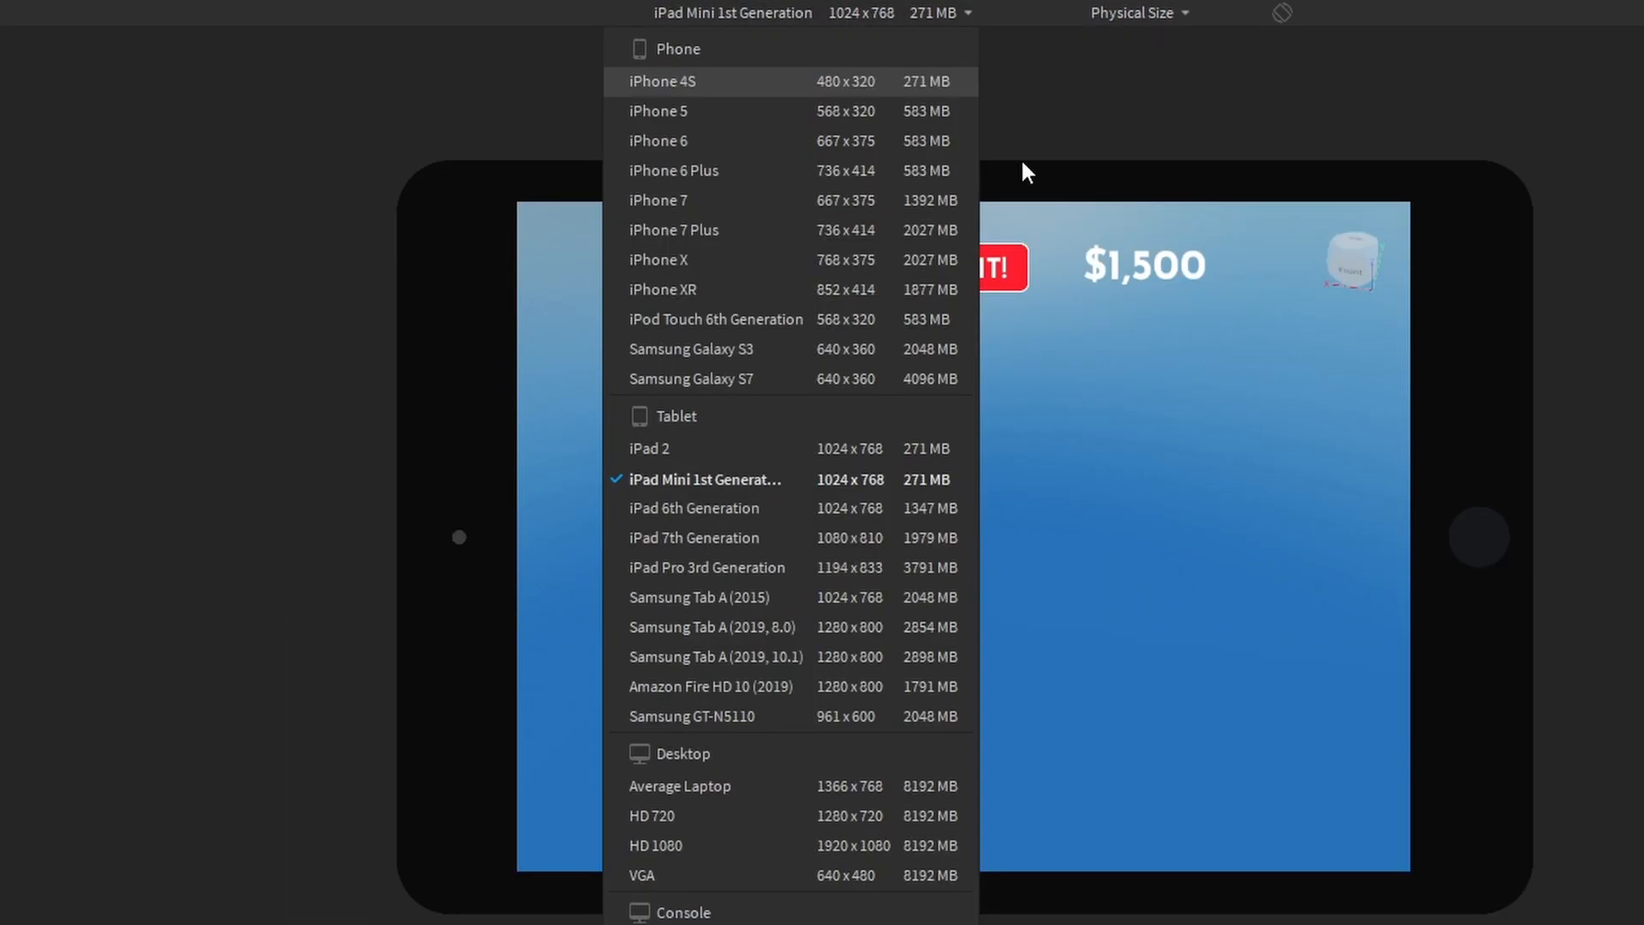
{"action": "left_click", "coordinate": [692, 717]}
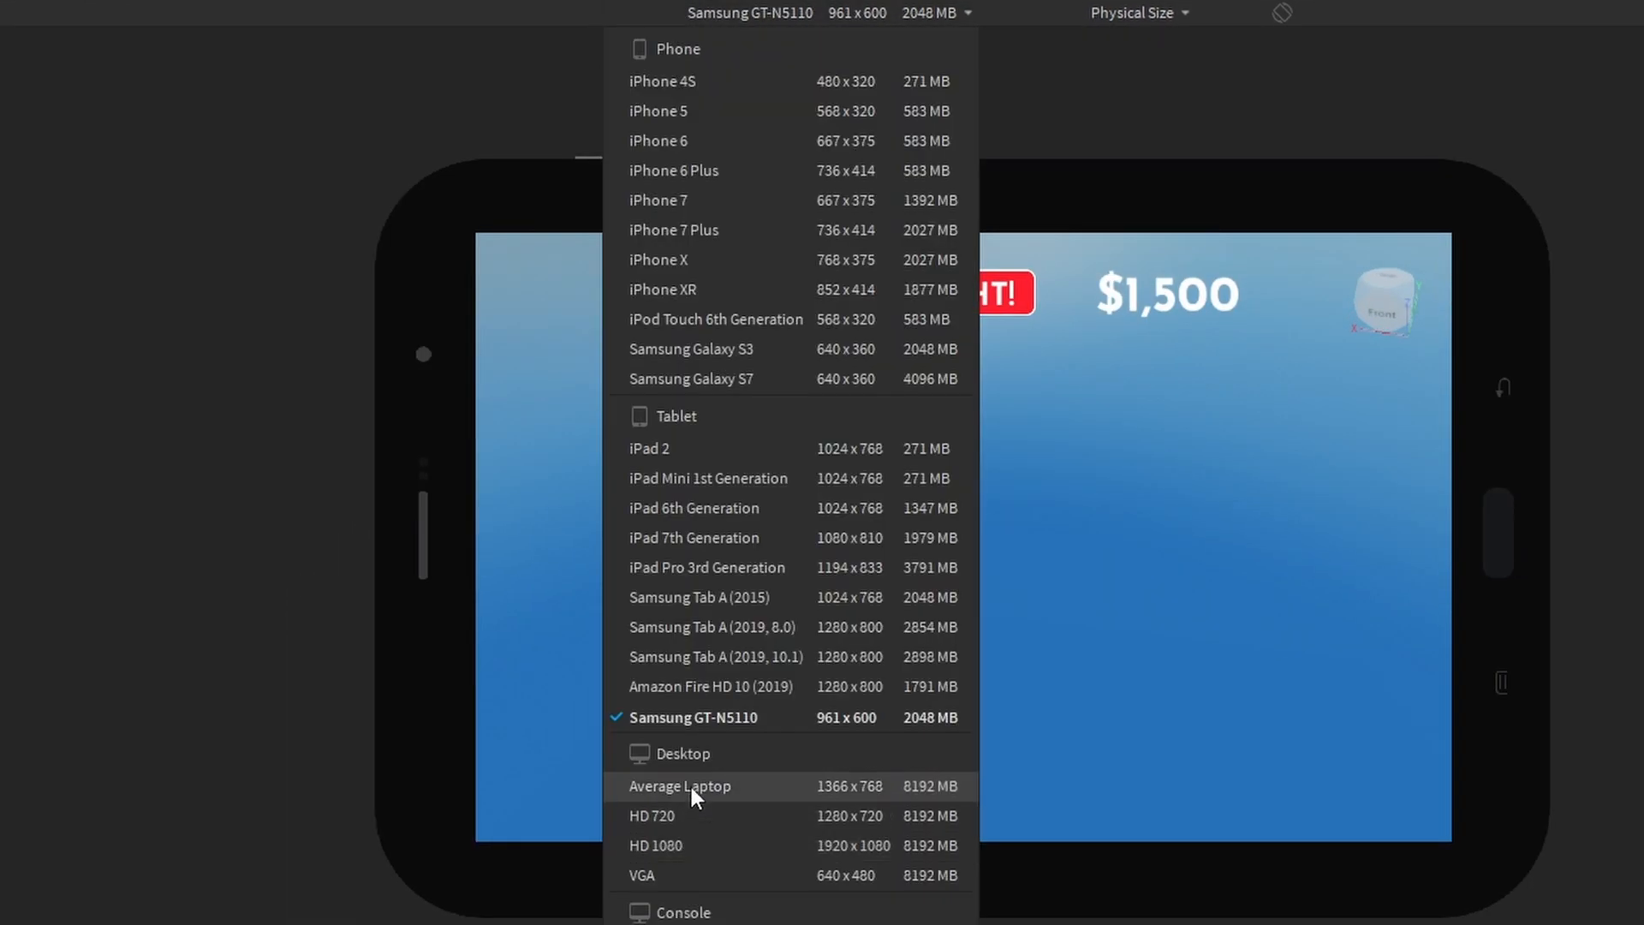
Emulate Average Laptop, then Xbox One, then switch toward iPhone X at 768×375
{"action": "left_click", "coordinate": [678, 786]}
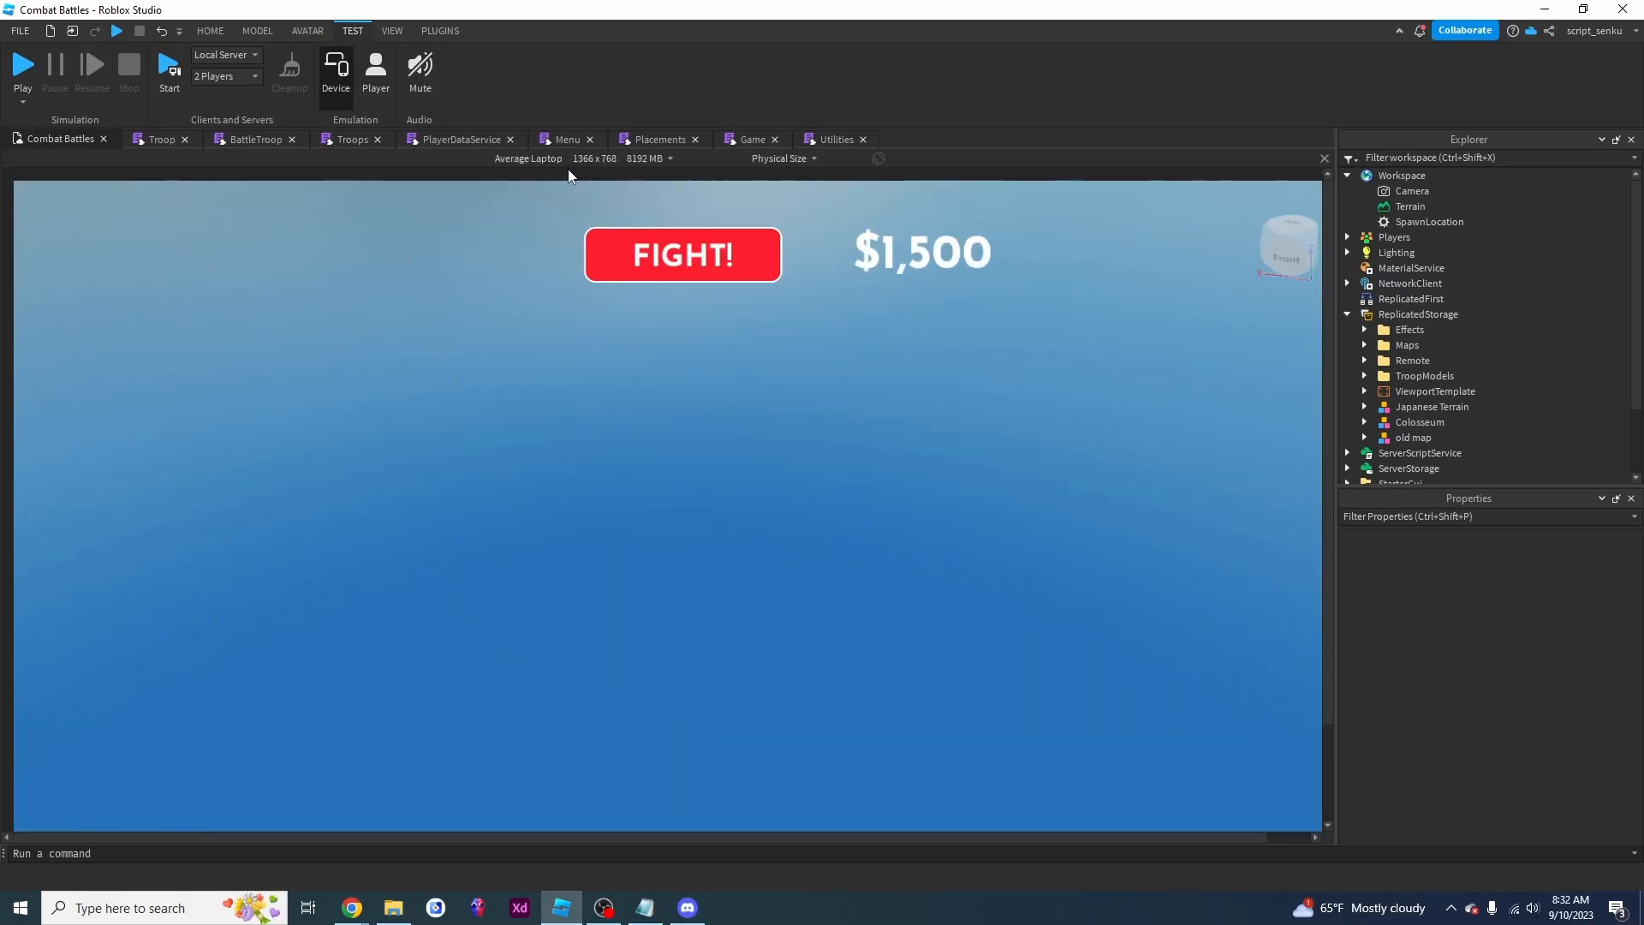
{"action": "left_click", "coordinate": [565, 157]}
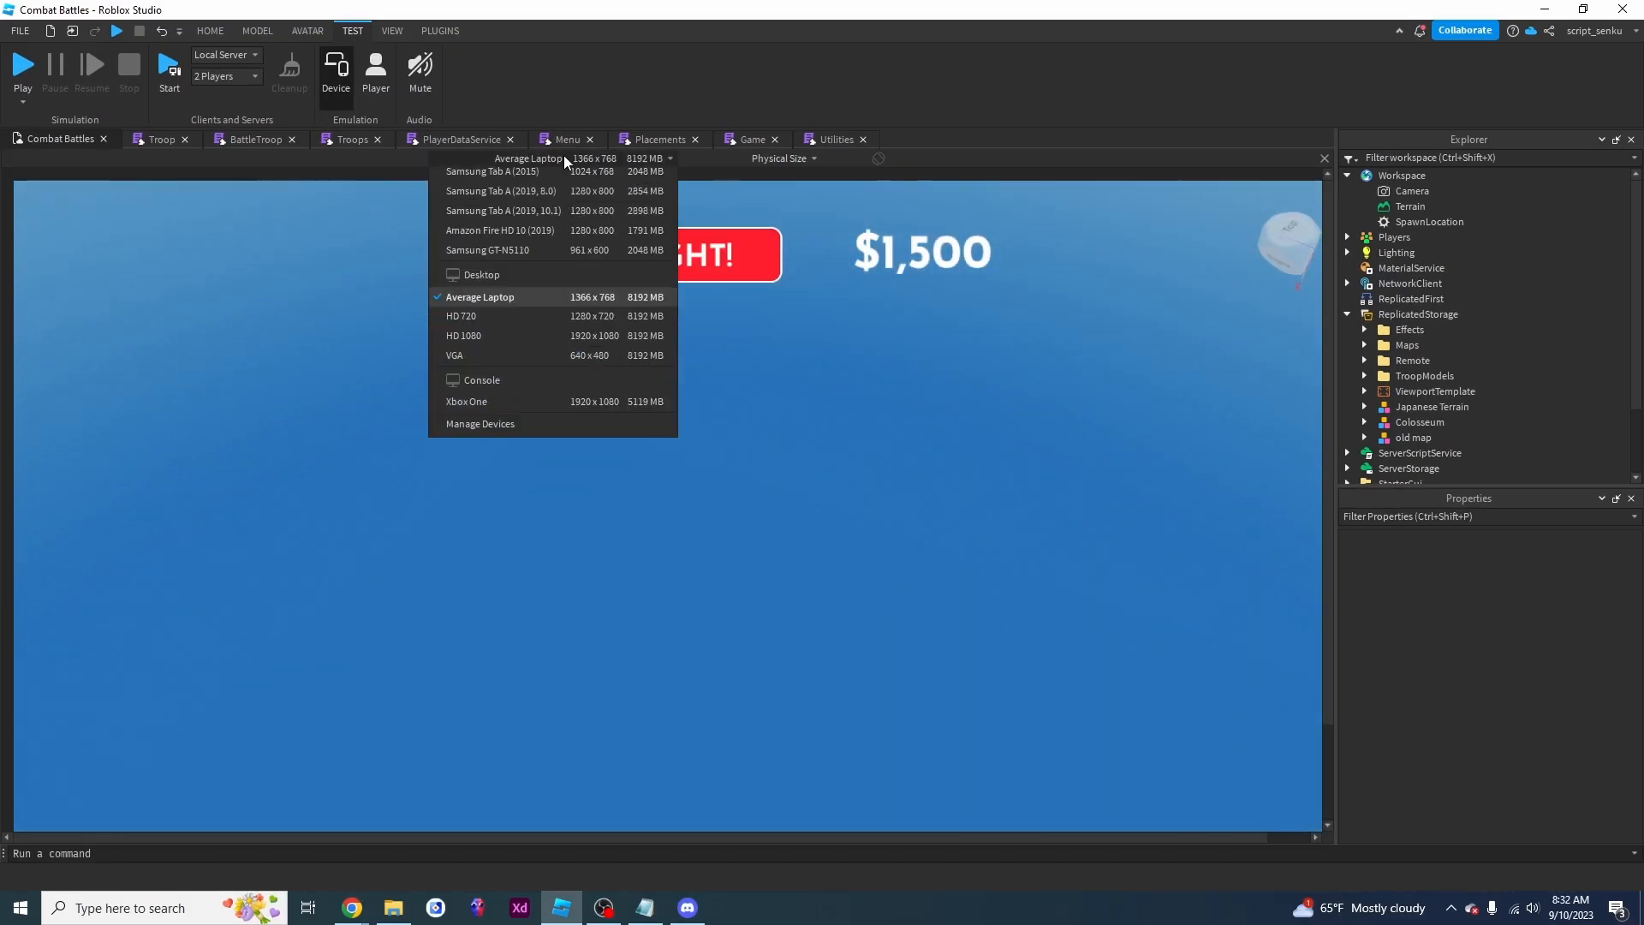
{"action": "left_click", "coordinate": [466, 400]}
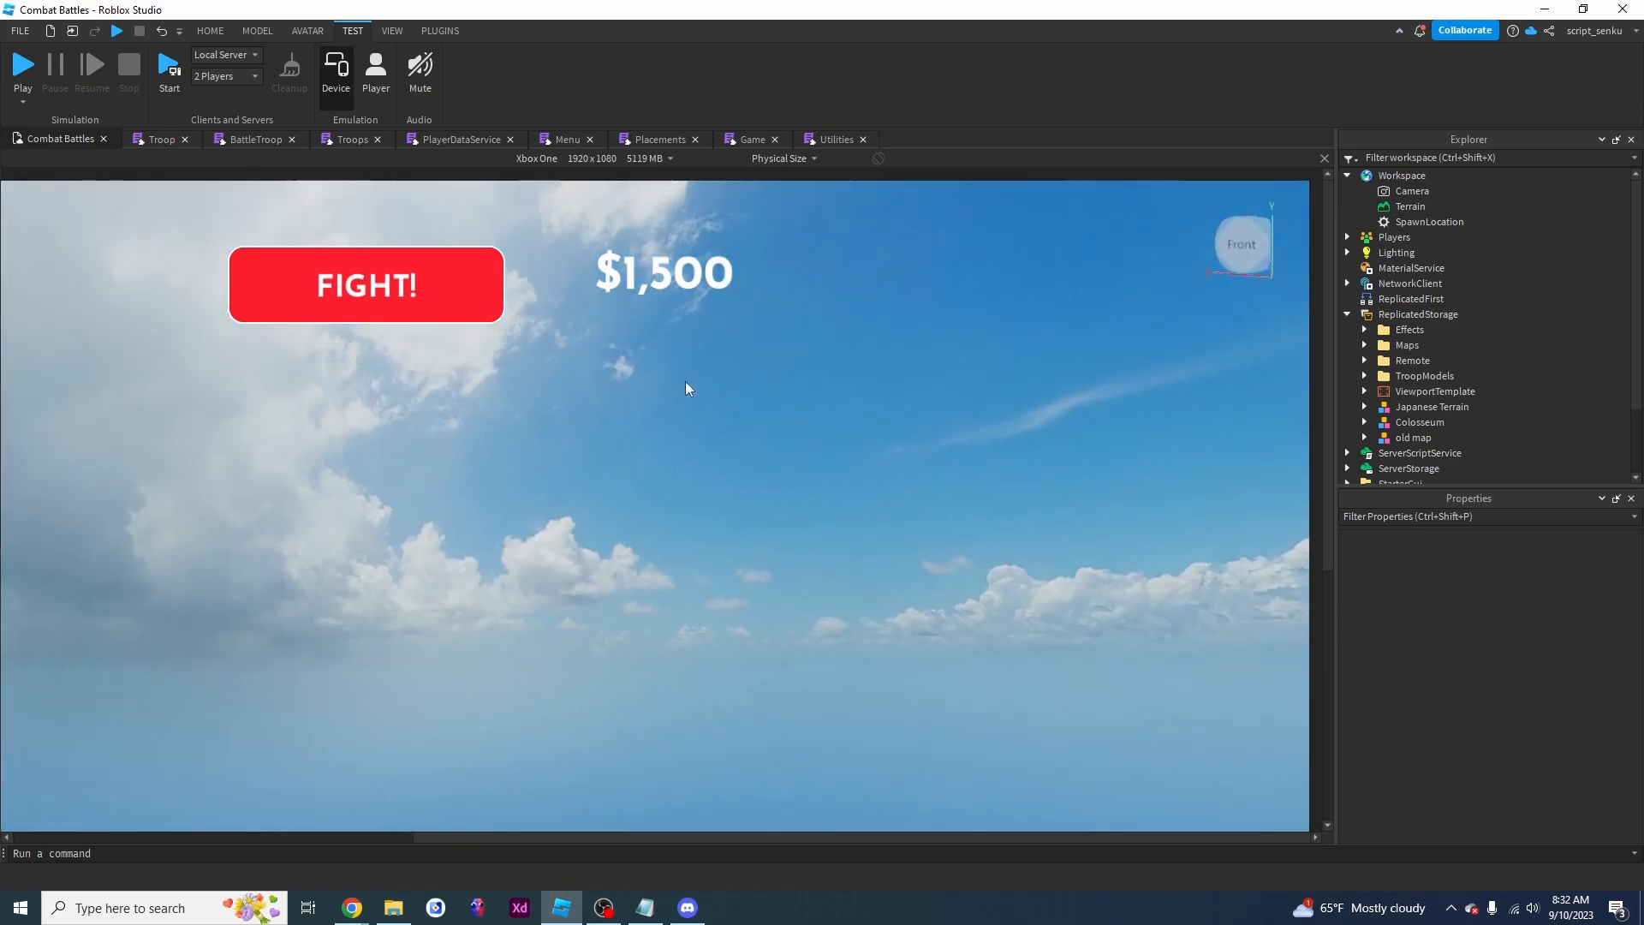
{"action": "left_click", "coordinate": [336, 72]}
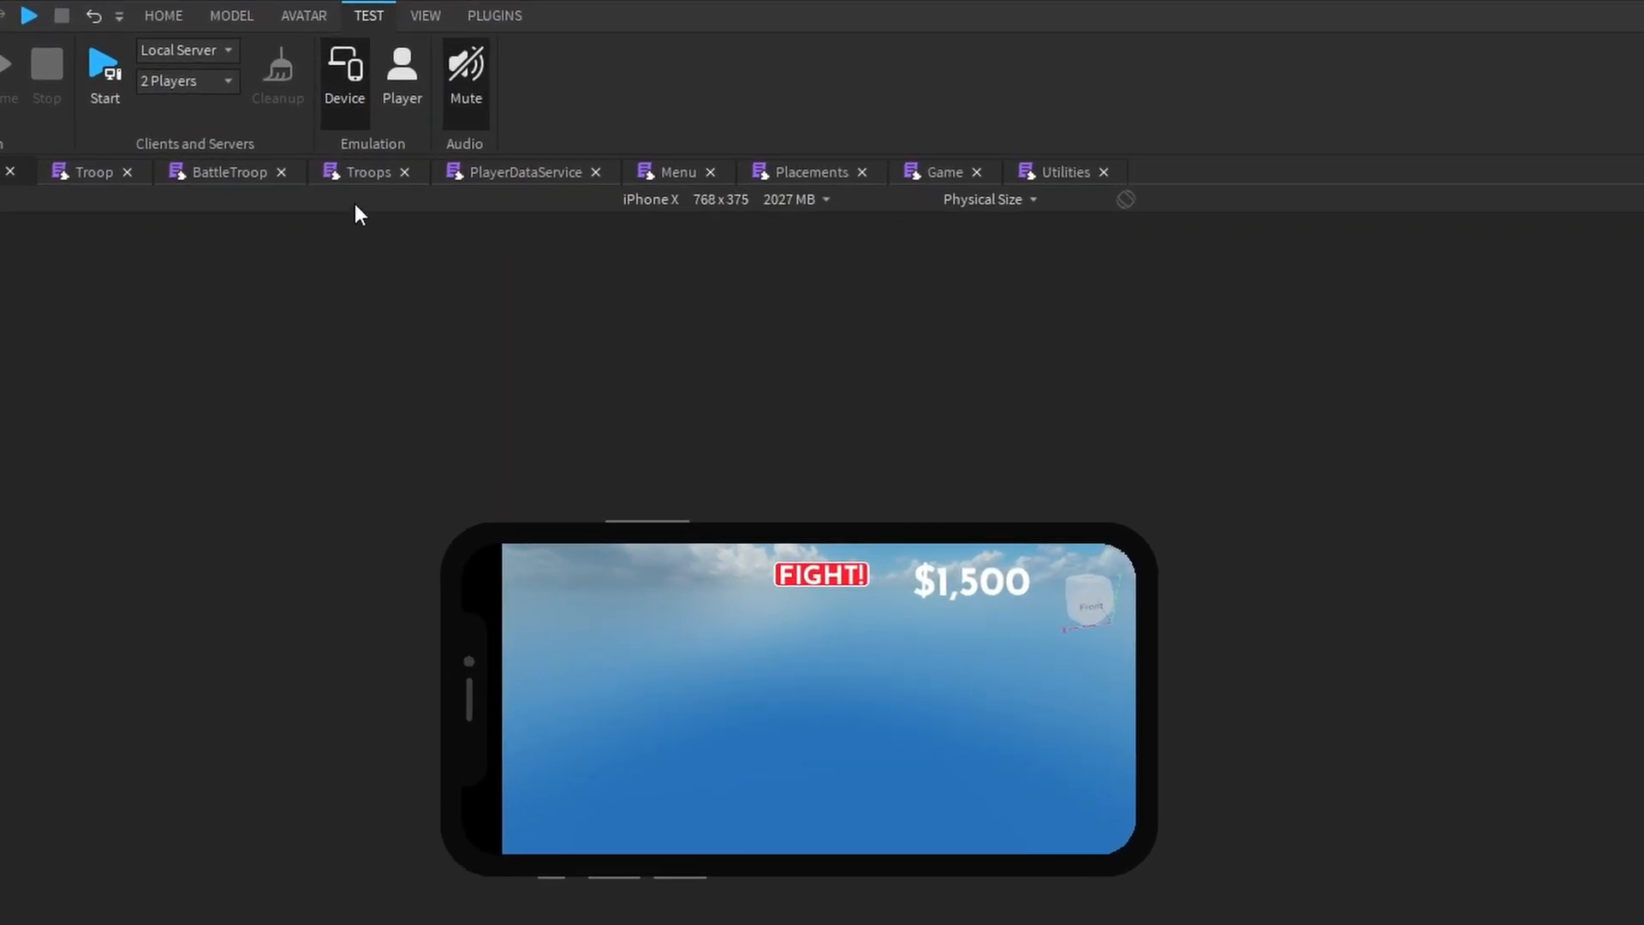
Select iPhone X and start a play test of Combat Battles on it
{"action": "left_click", "coordinate": [792, 198]}
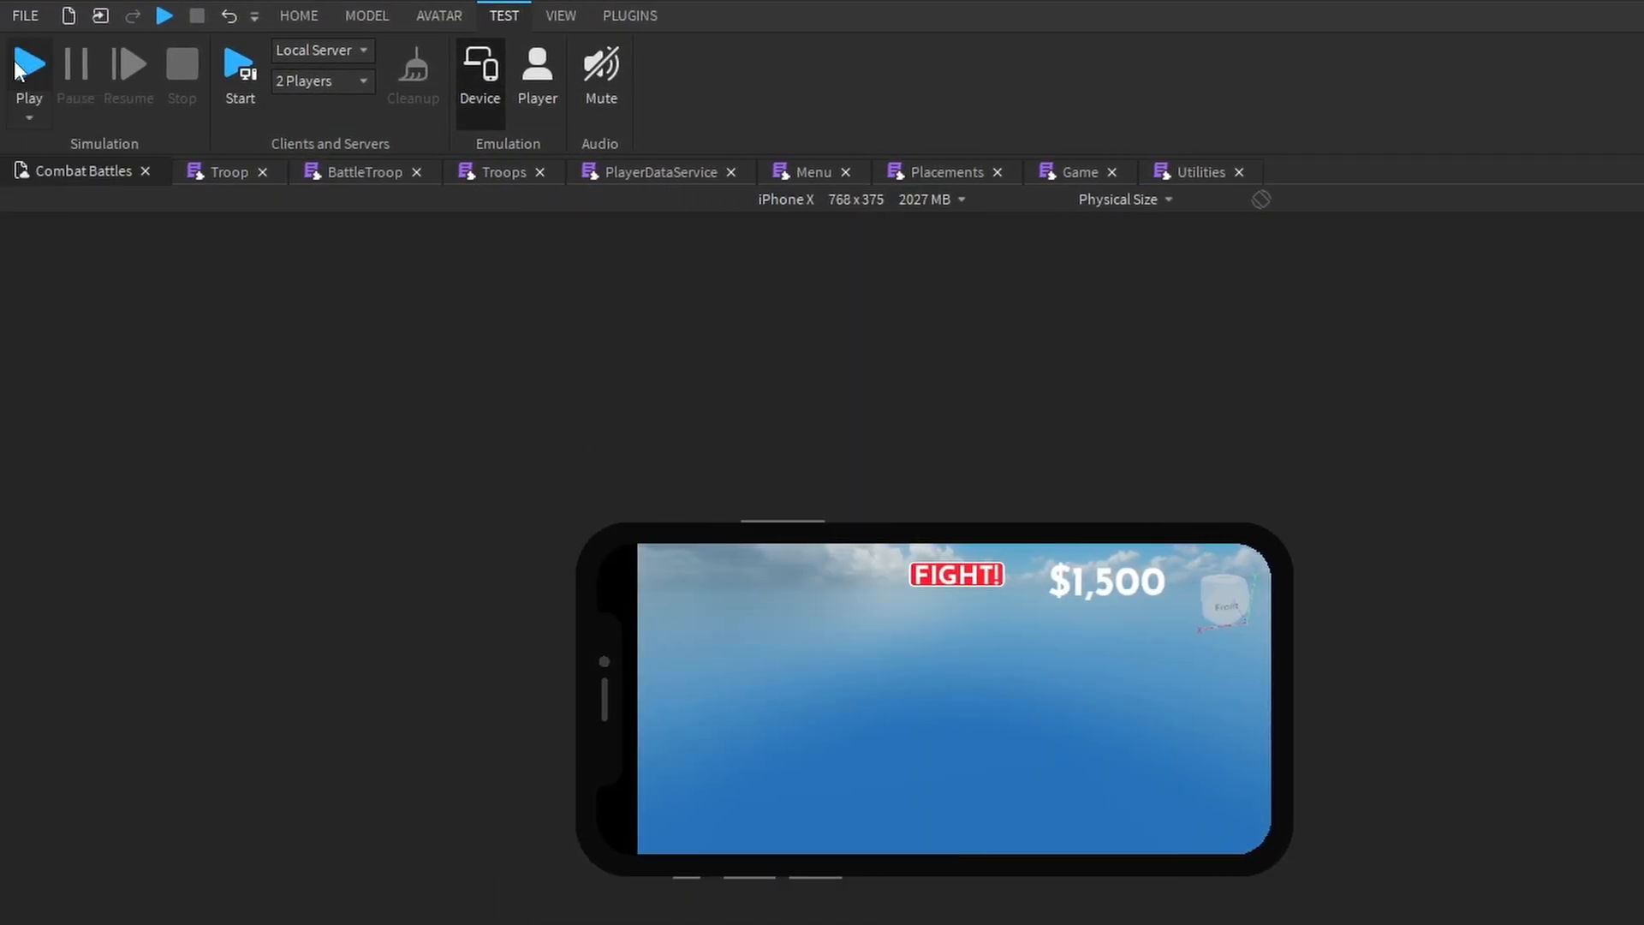
{"action": "left_click", "coordinate": [29, 65]}
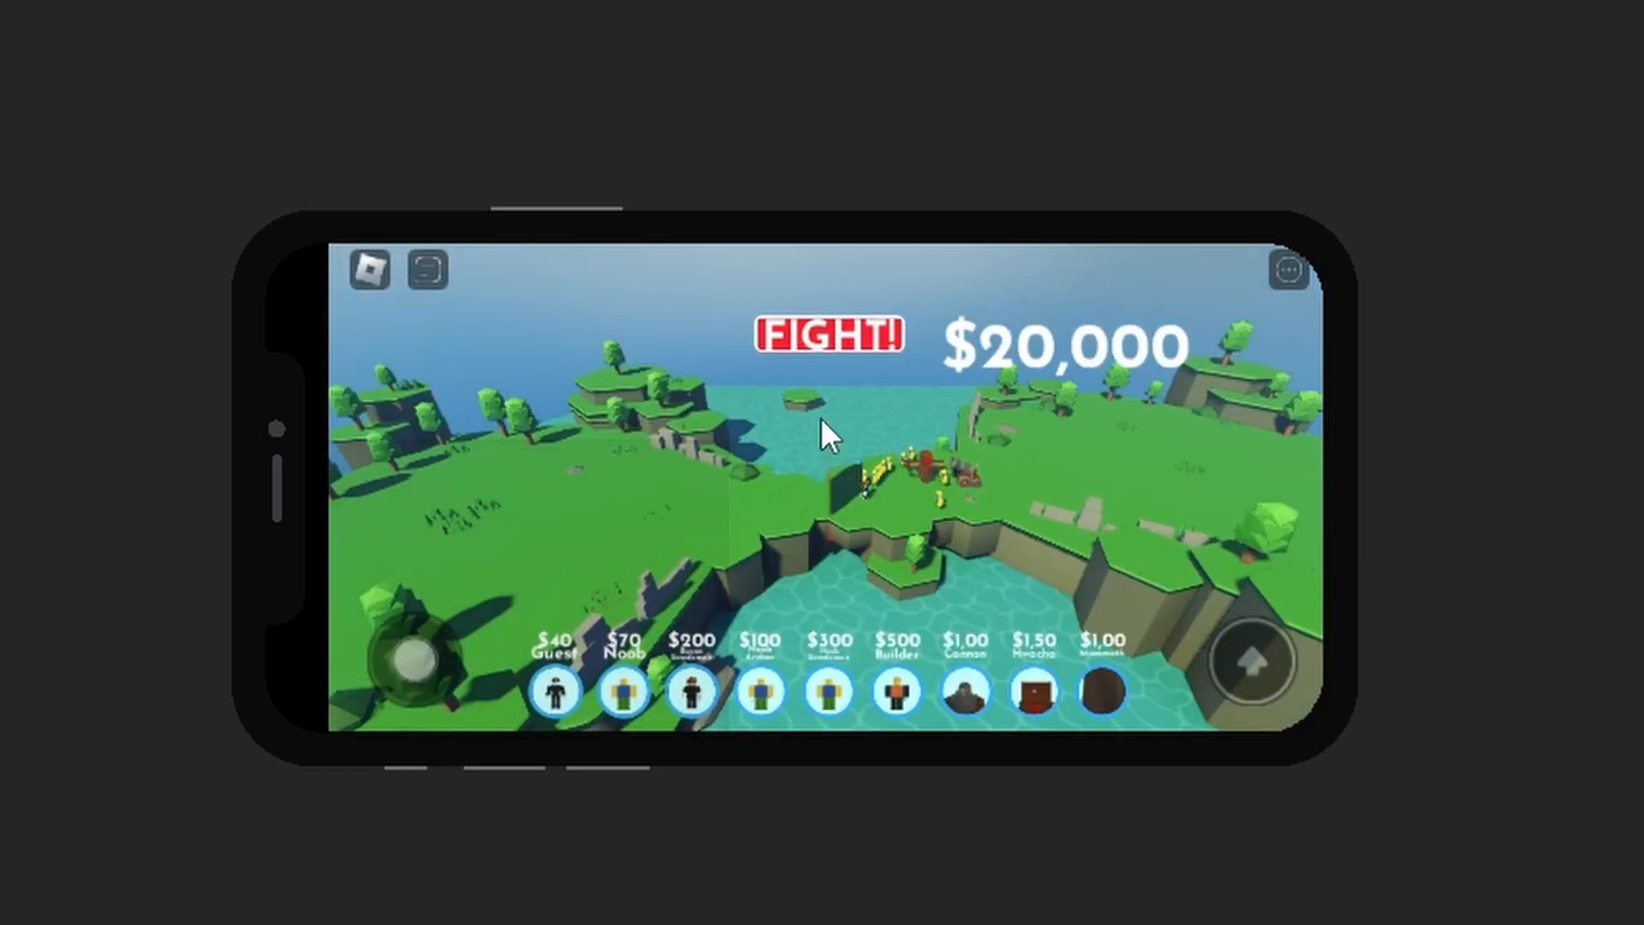
{"action": "mouse_move", "coordinate": [781, 385]}
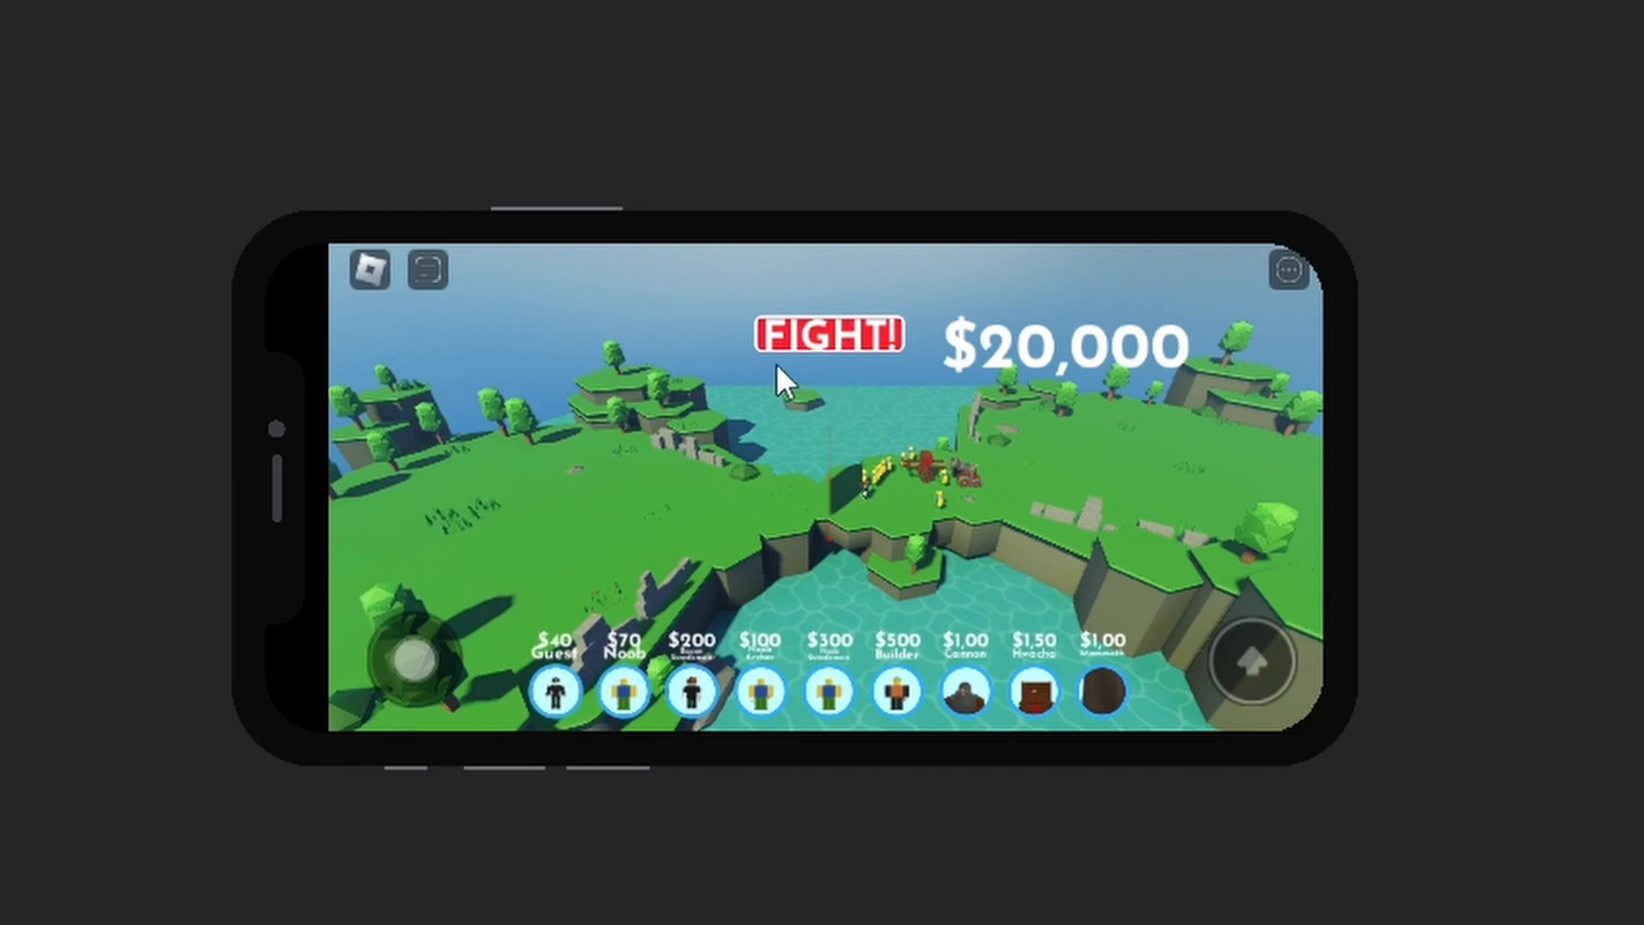
{"action": "mouse_move", "coordinate": [1350, 639]}
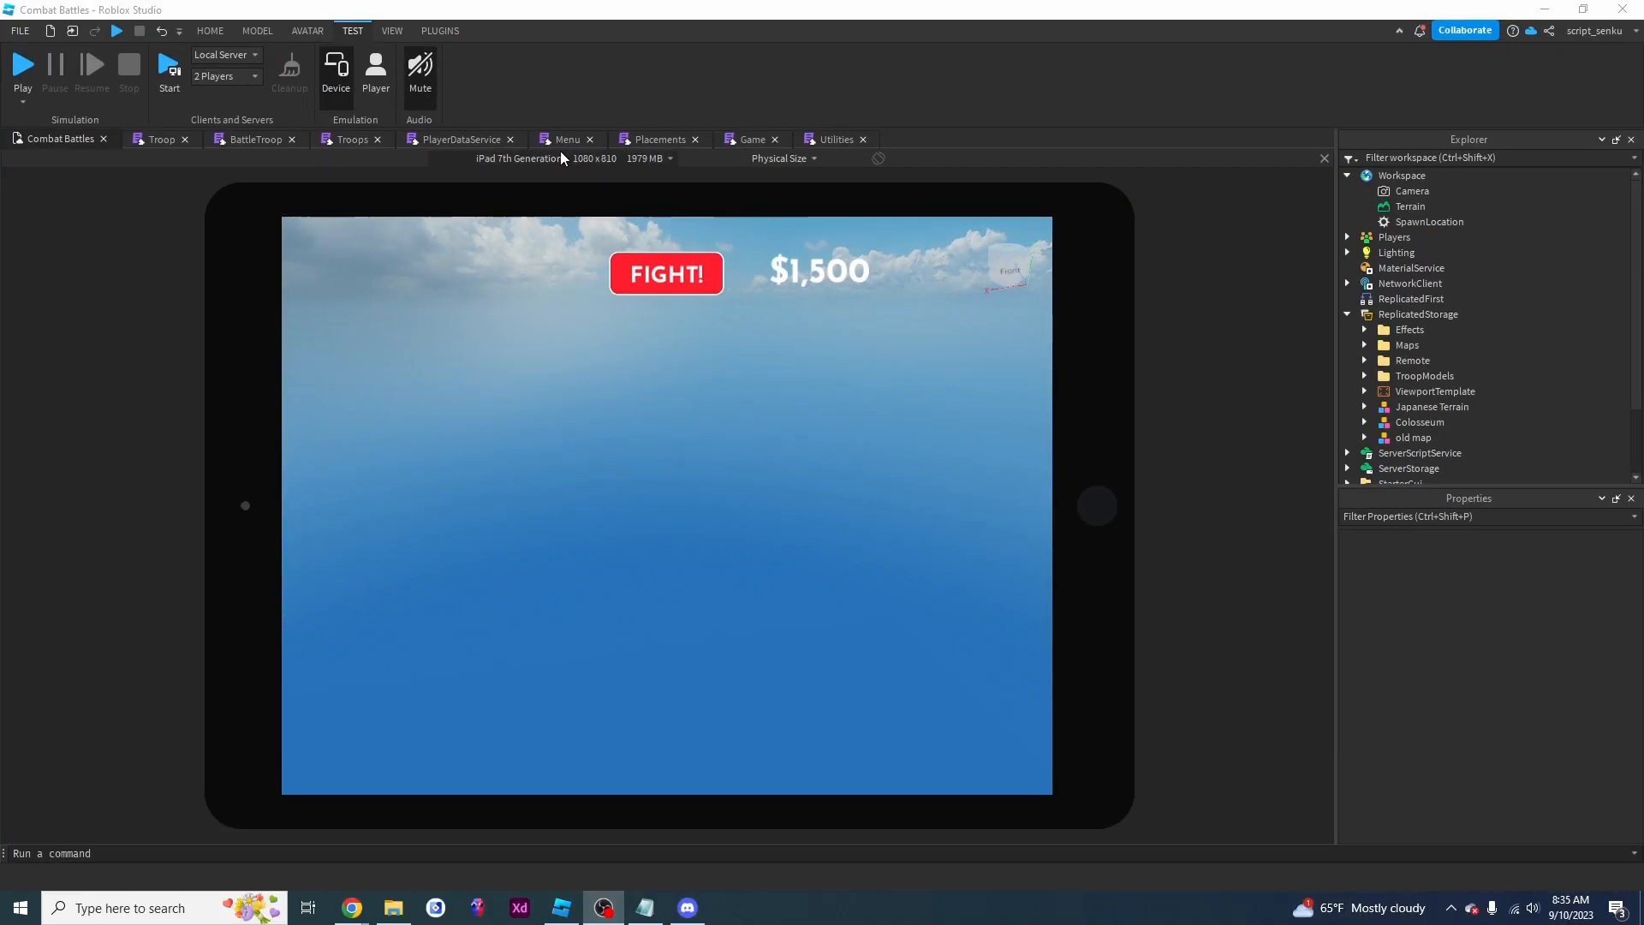
{"action": "mouse_move", "coordinate": [327, 556]}
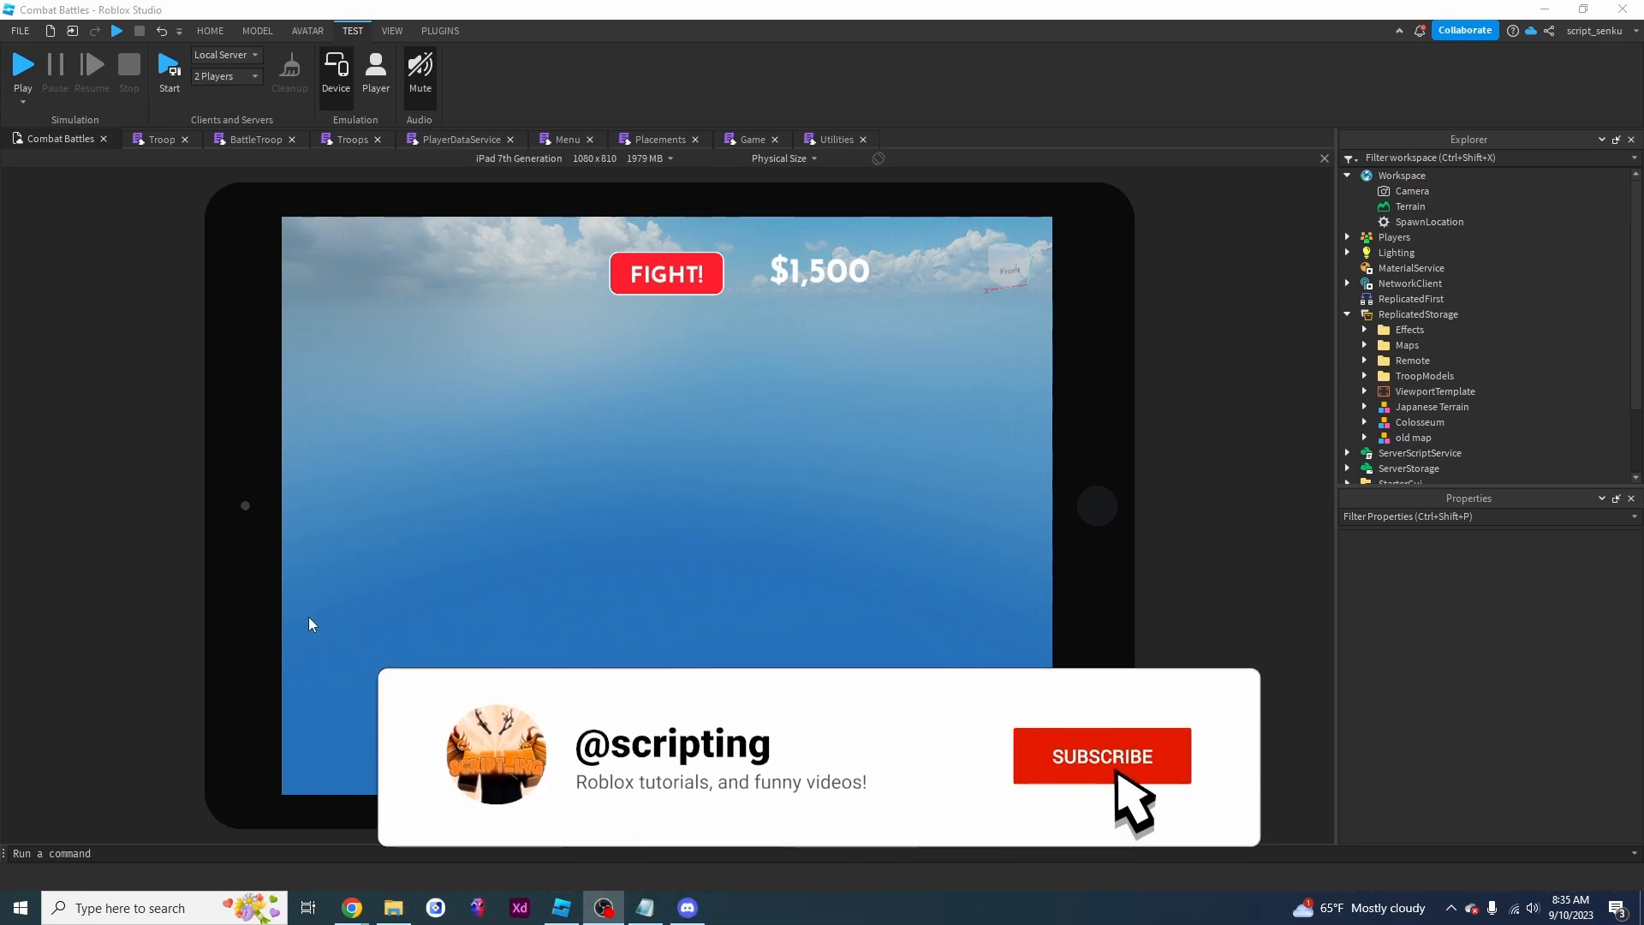
Stop the play test and preview the game on iPad 7th Generation at 1080×810
{"action": "left_click", "coordinate": [1103, 757]}
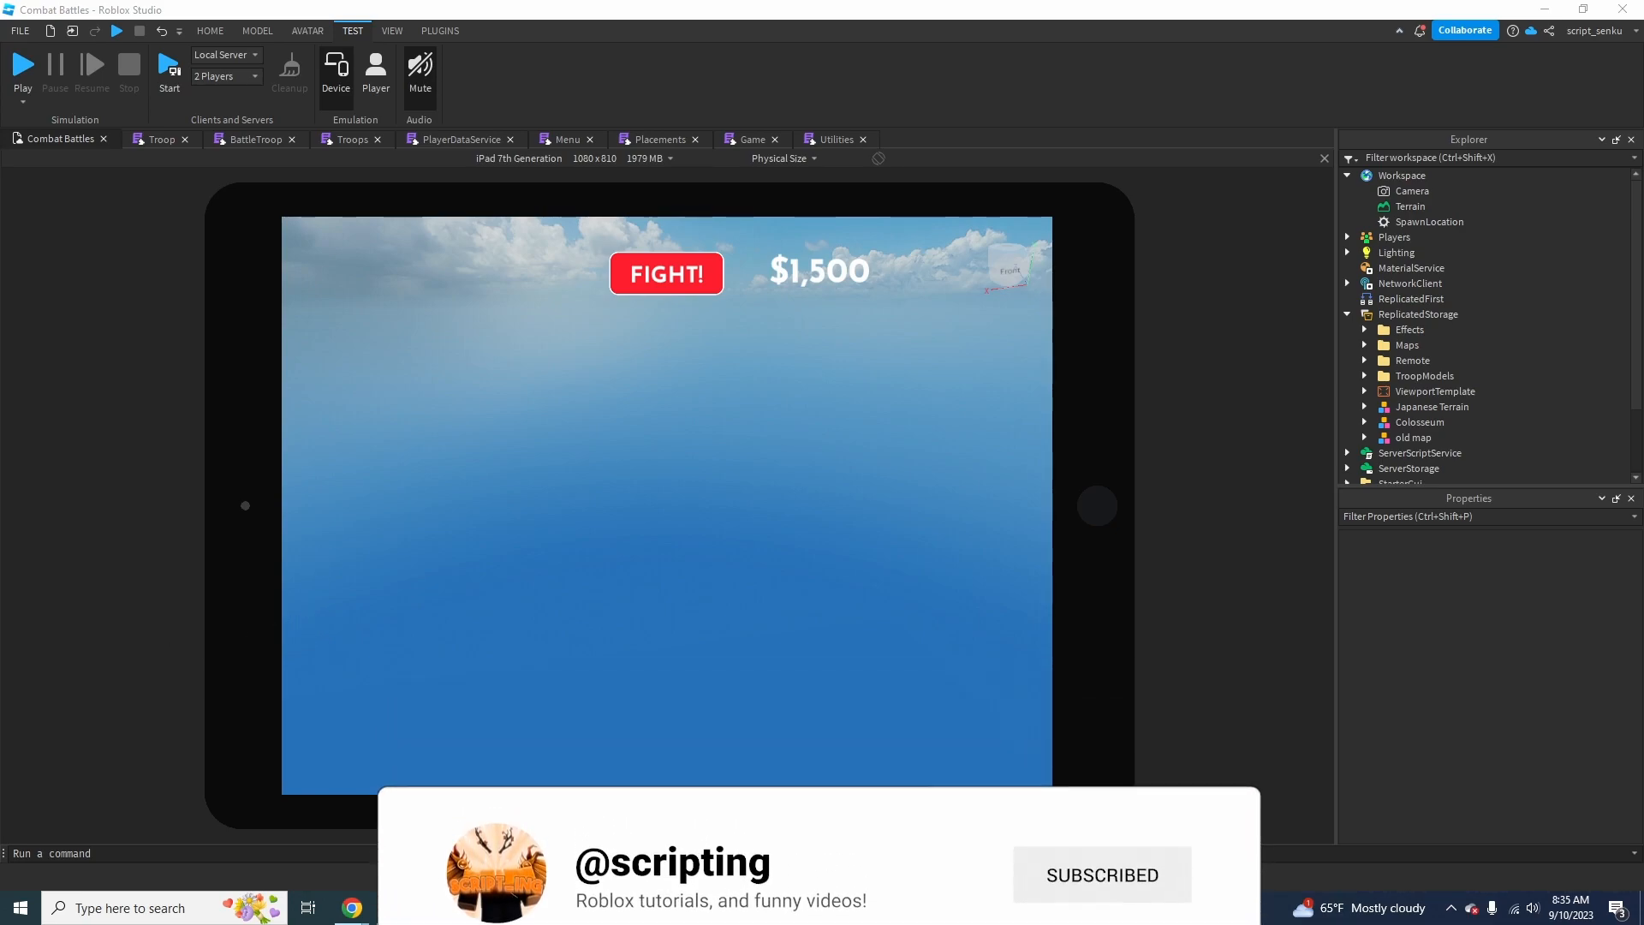